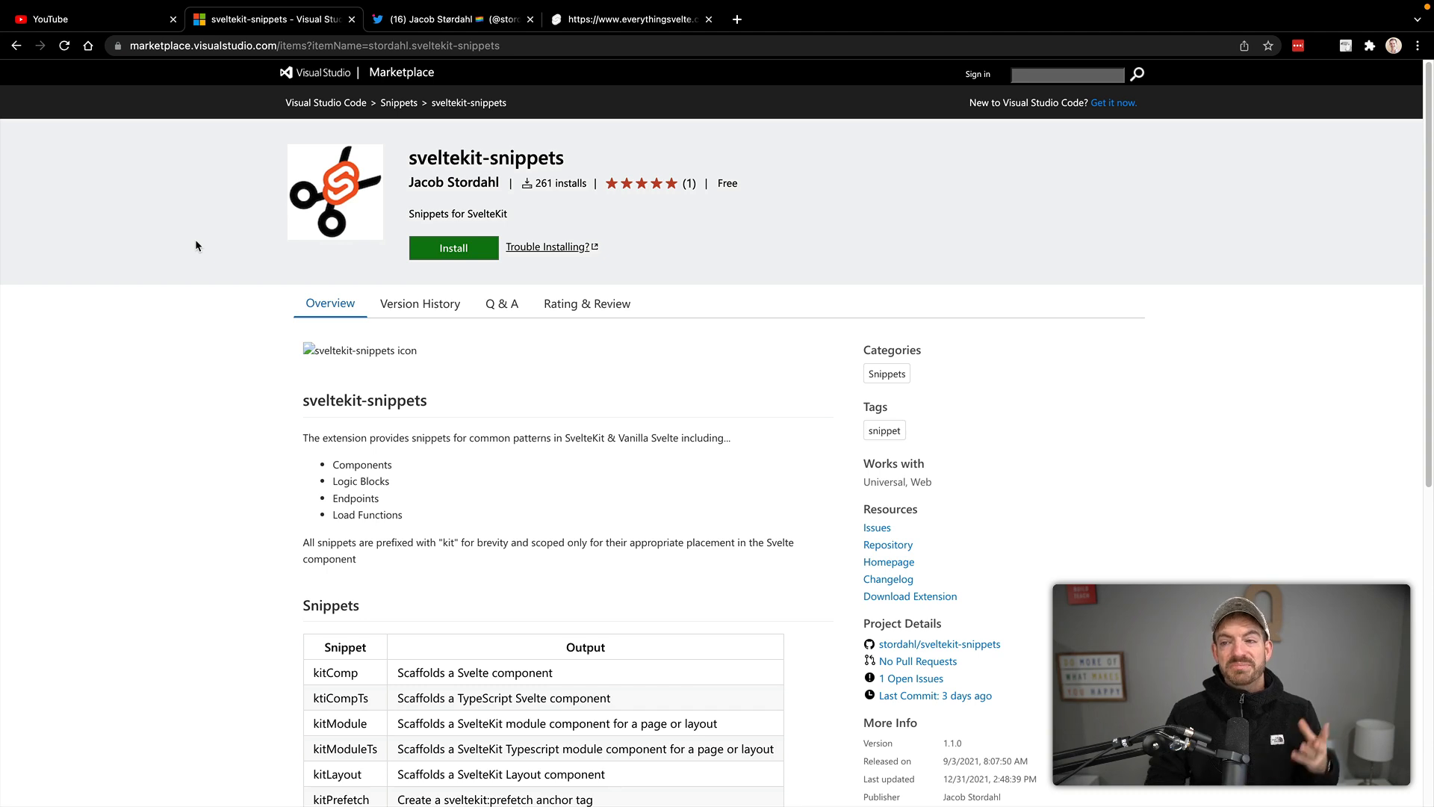
Browse the sveltekit-snippets Marketplace page and its author's profile.
{"action": "left_click", "coordinate": [448, 18]}
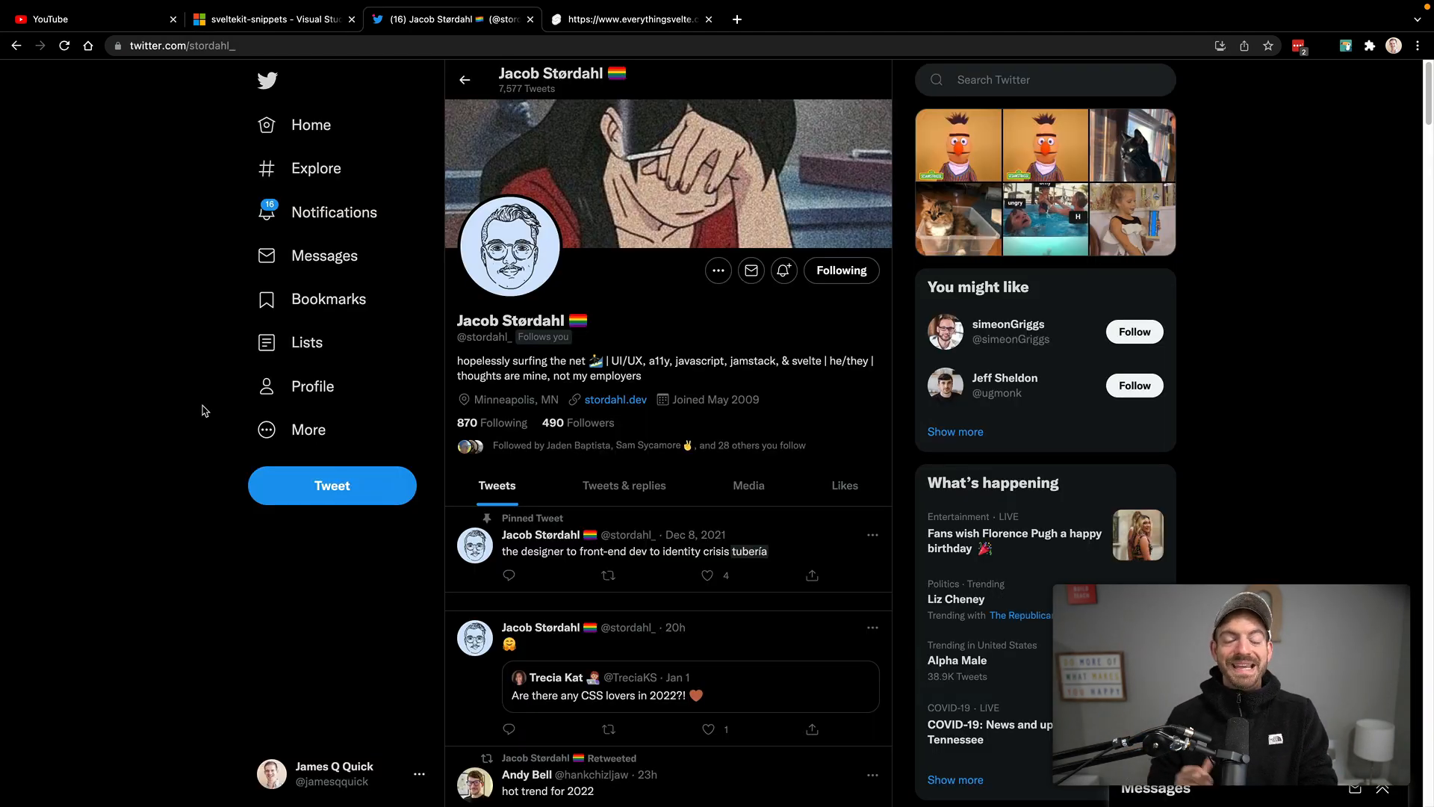
{"action": "left_click", "coordinate": [270, 18]}
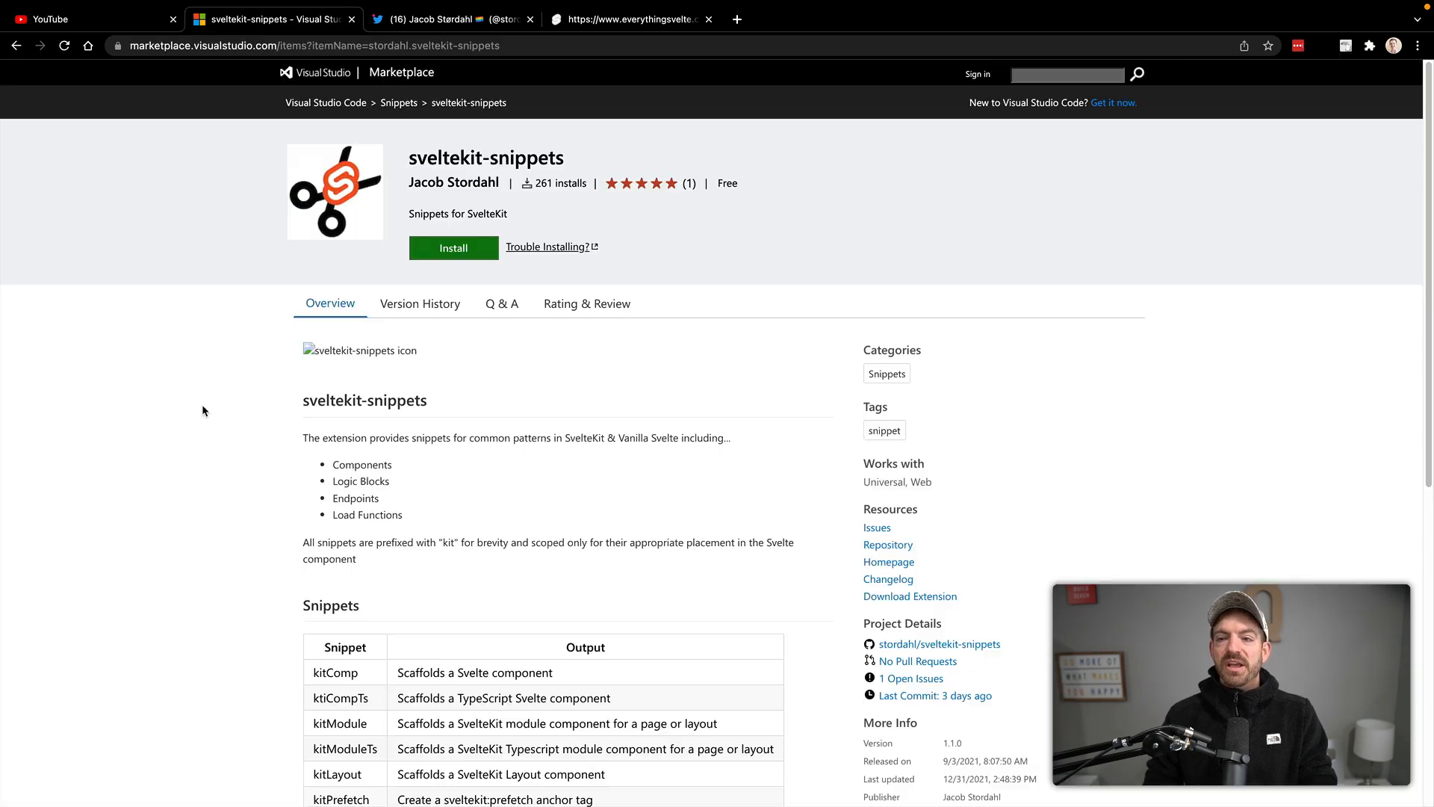
{"action": "scroll", "scroll_direction": "down", "scroll_amount": 3}
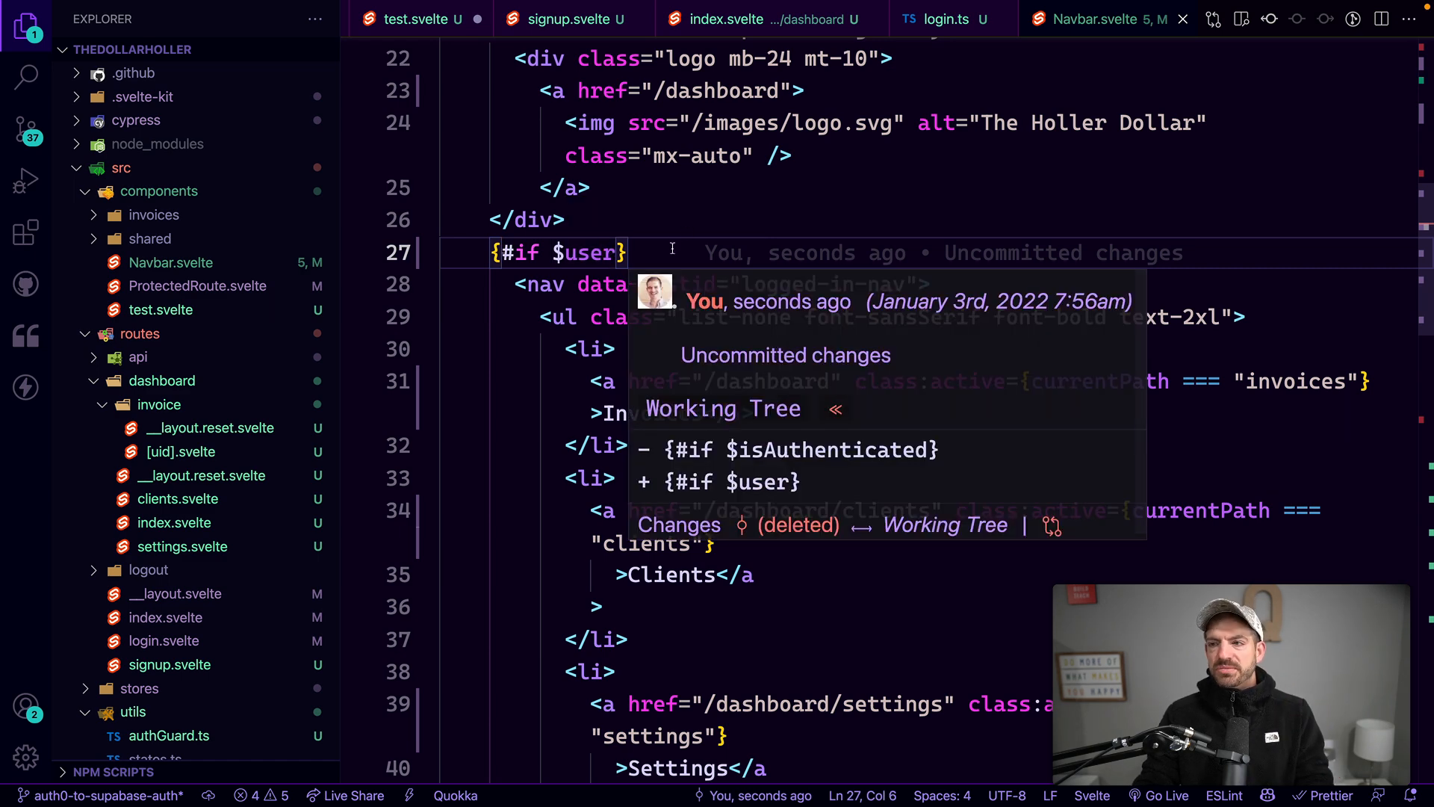
Open __layout.svelte from src/routes via Quick Open with 'lay'.
{"action": "key", "text": "Ctrl+p"}
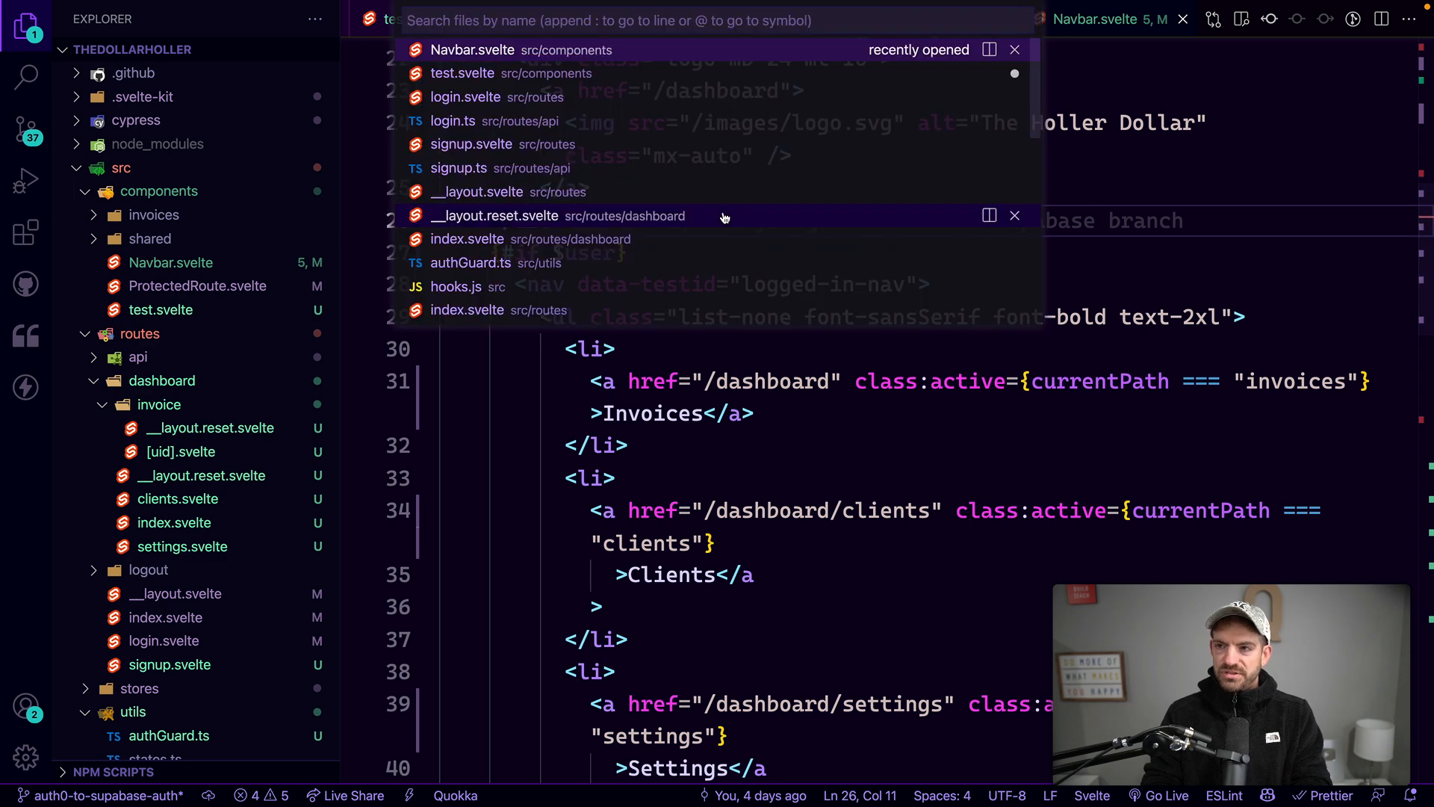
{"action": "type", "text": "lay"}
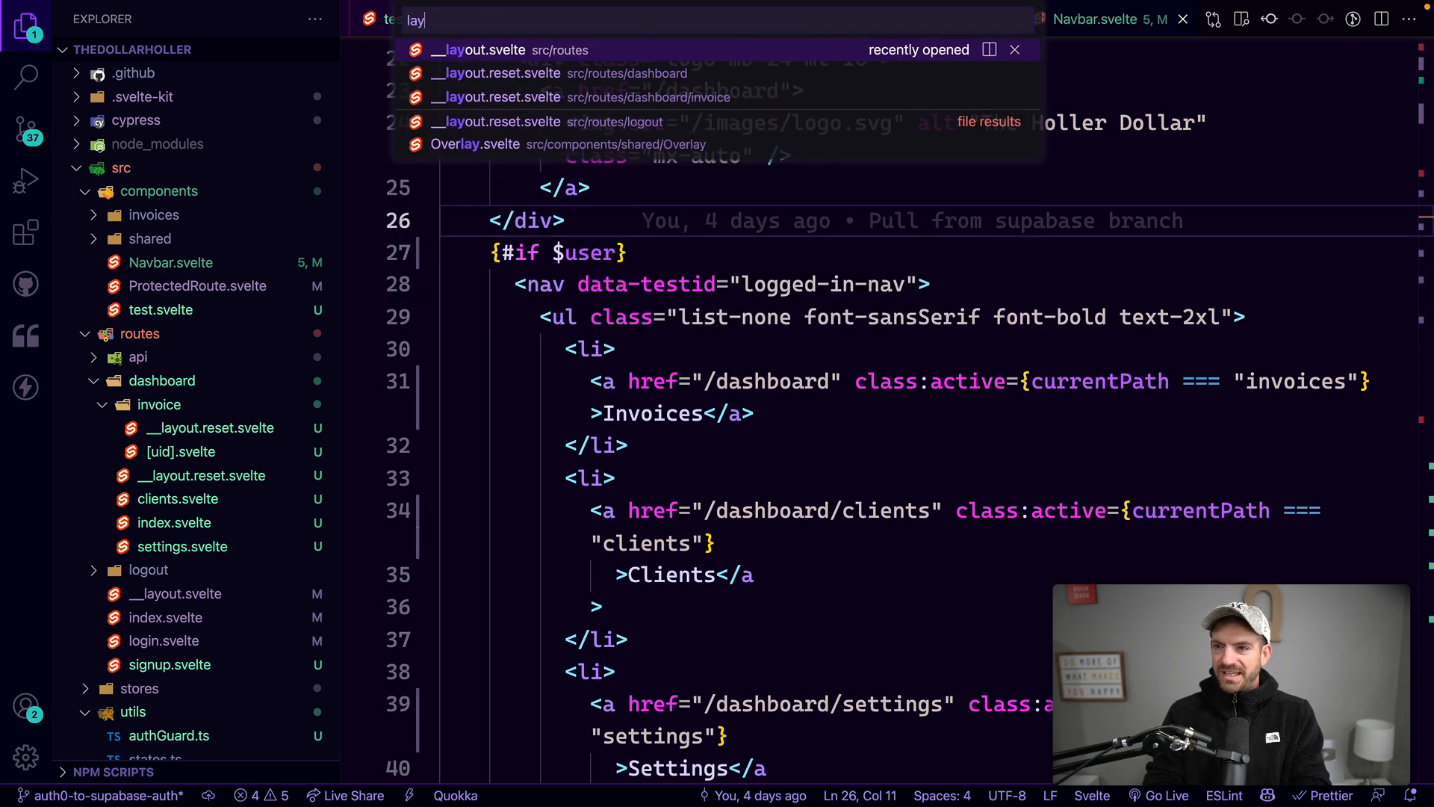
{"action": "left_click", "coordinate": [478, 49]}
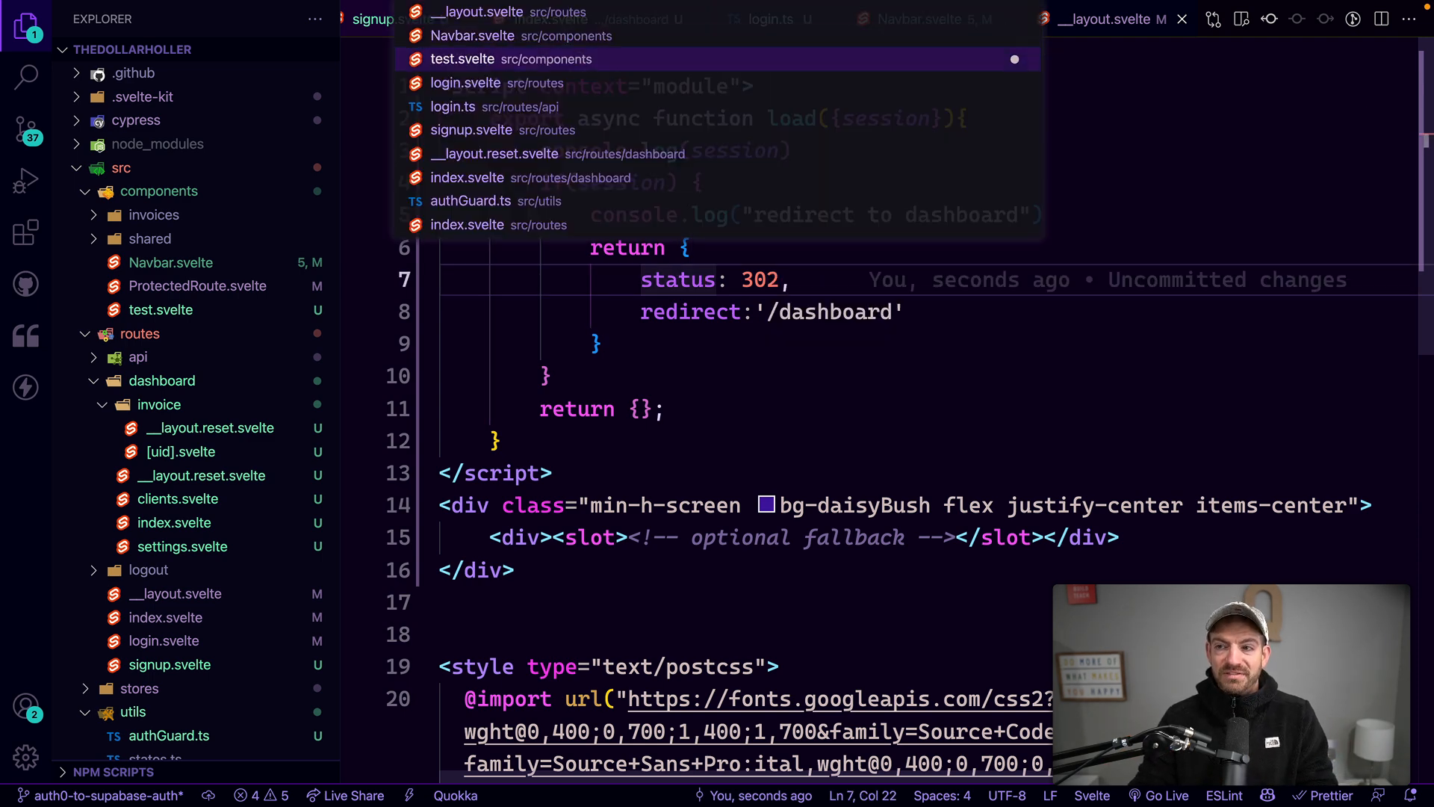
Open test.svelte from src/components and discard a partial 'kitcom' prefix.
{"action": "left_click", "coordinate": [461, 58]}
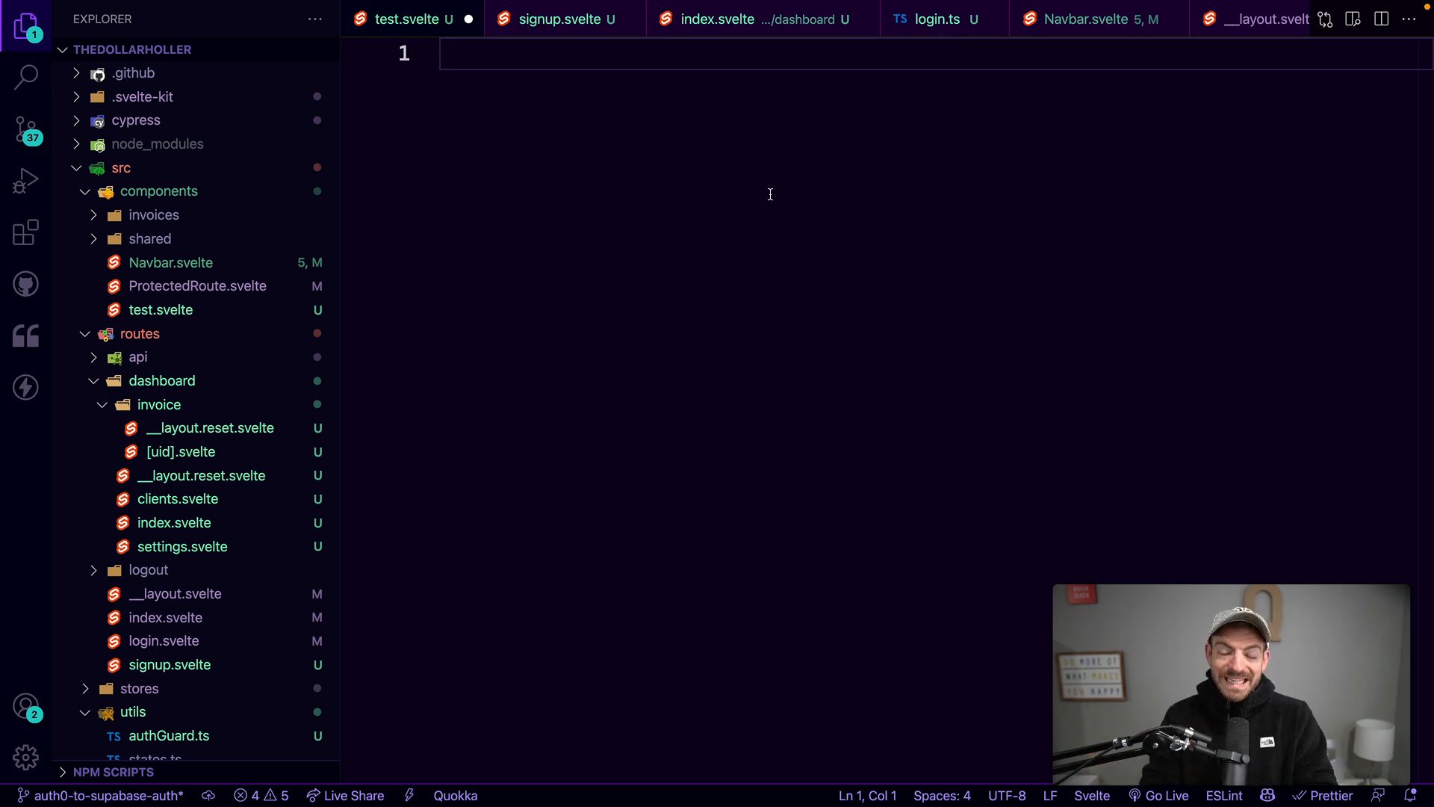
{"action": "type", "text": "kit"}
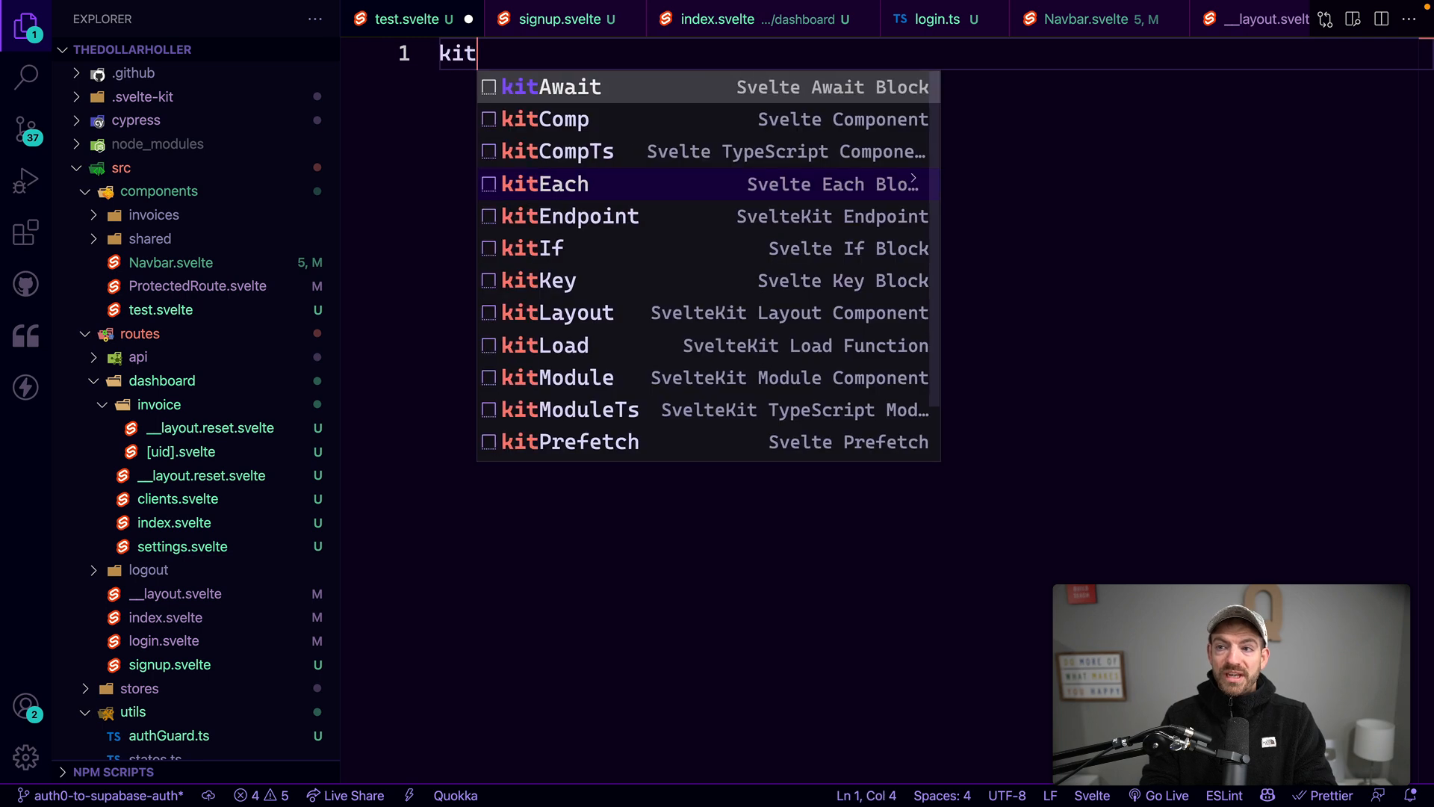
{"action": "type", "text": "com"}
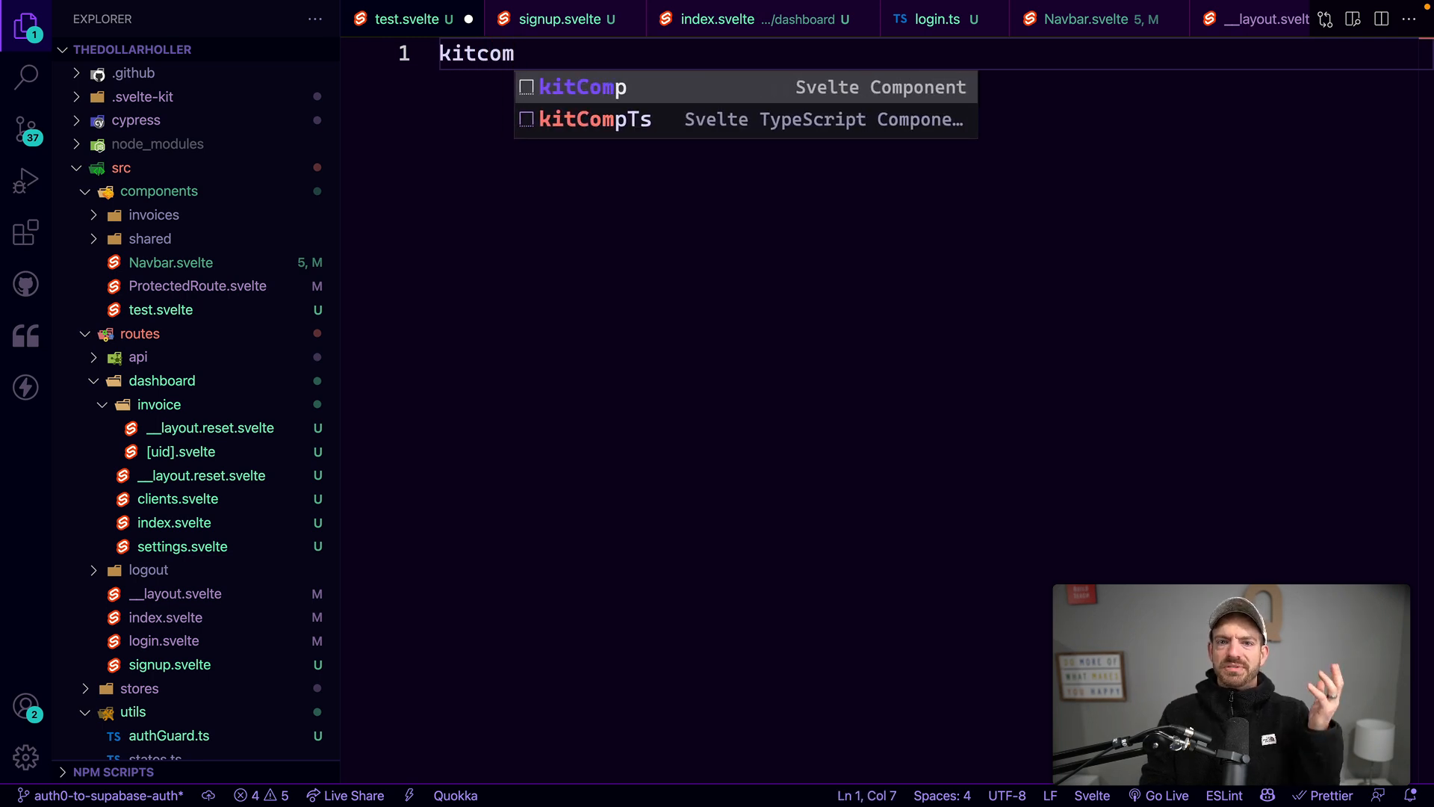
{"action": "key", "text": "Tab"}
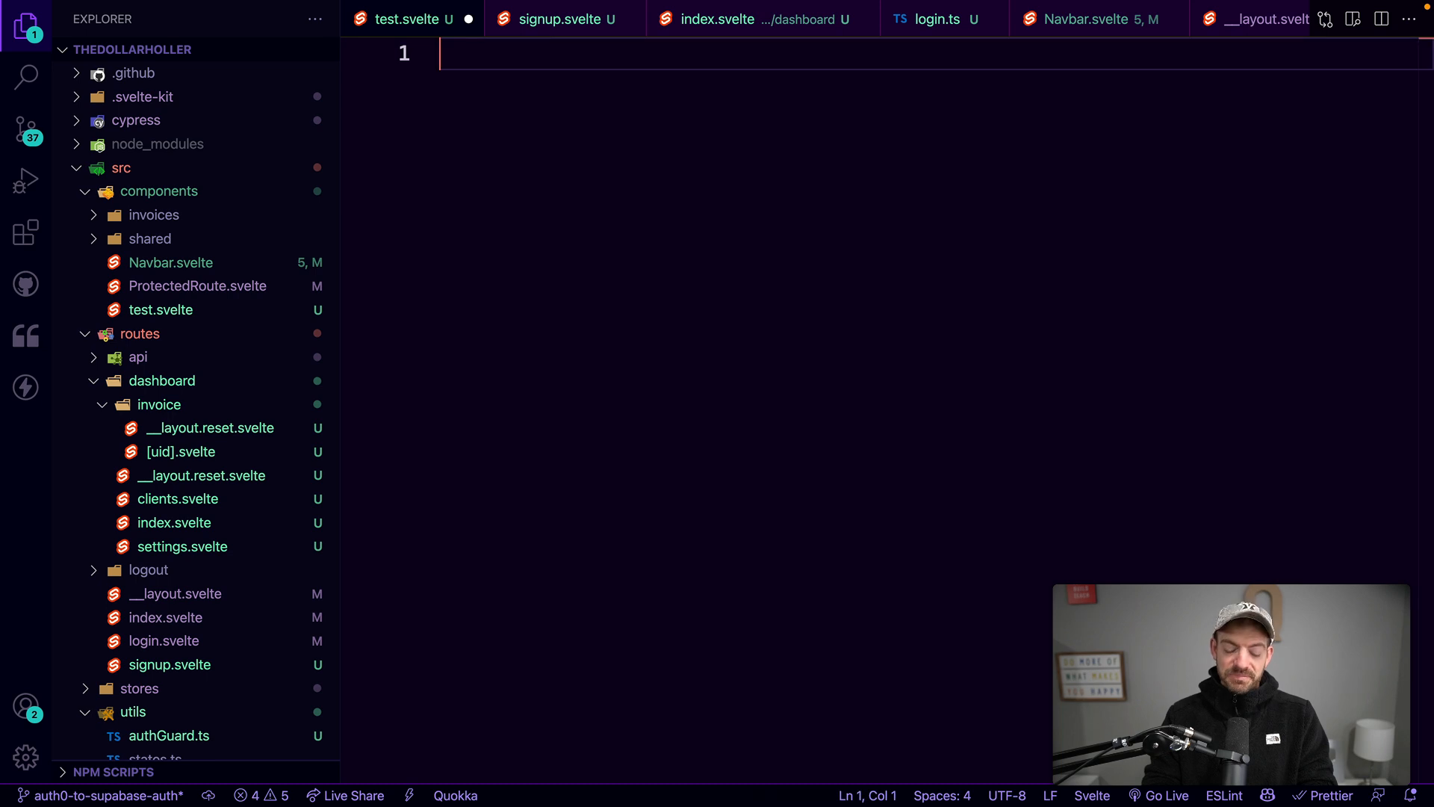
Insert the kitComp component scaffold with a TypeScript script block and a style block.
{"action": "type", "text": "kitcom"}
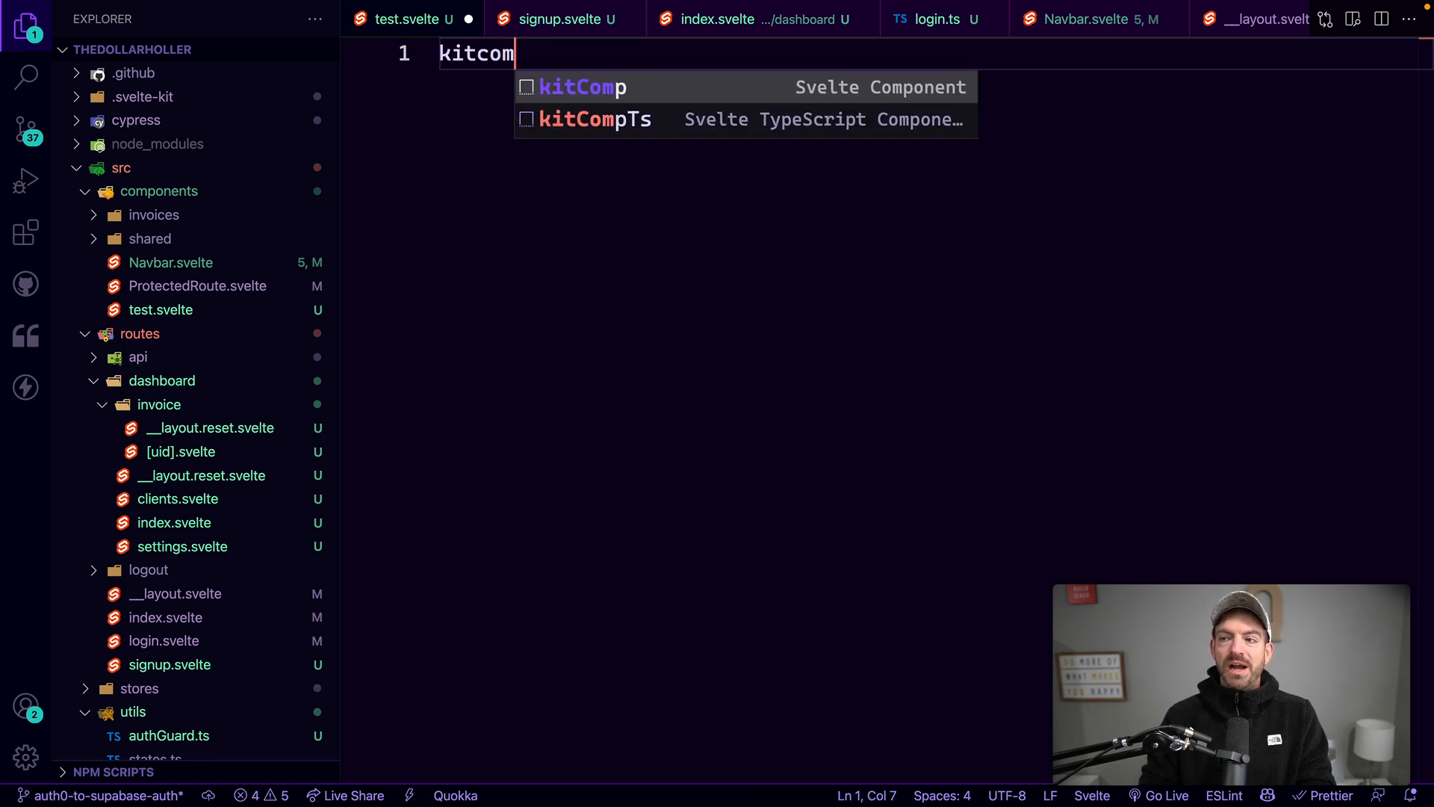
{"action": "key", "text": "Enter"}
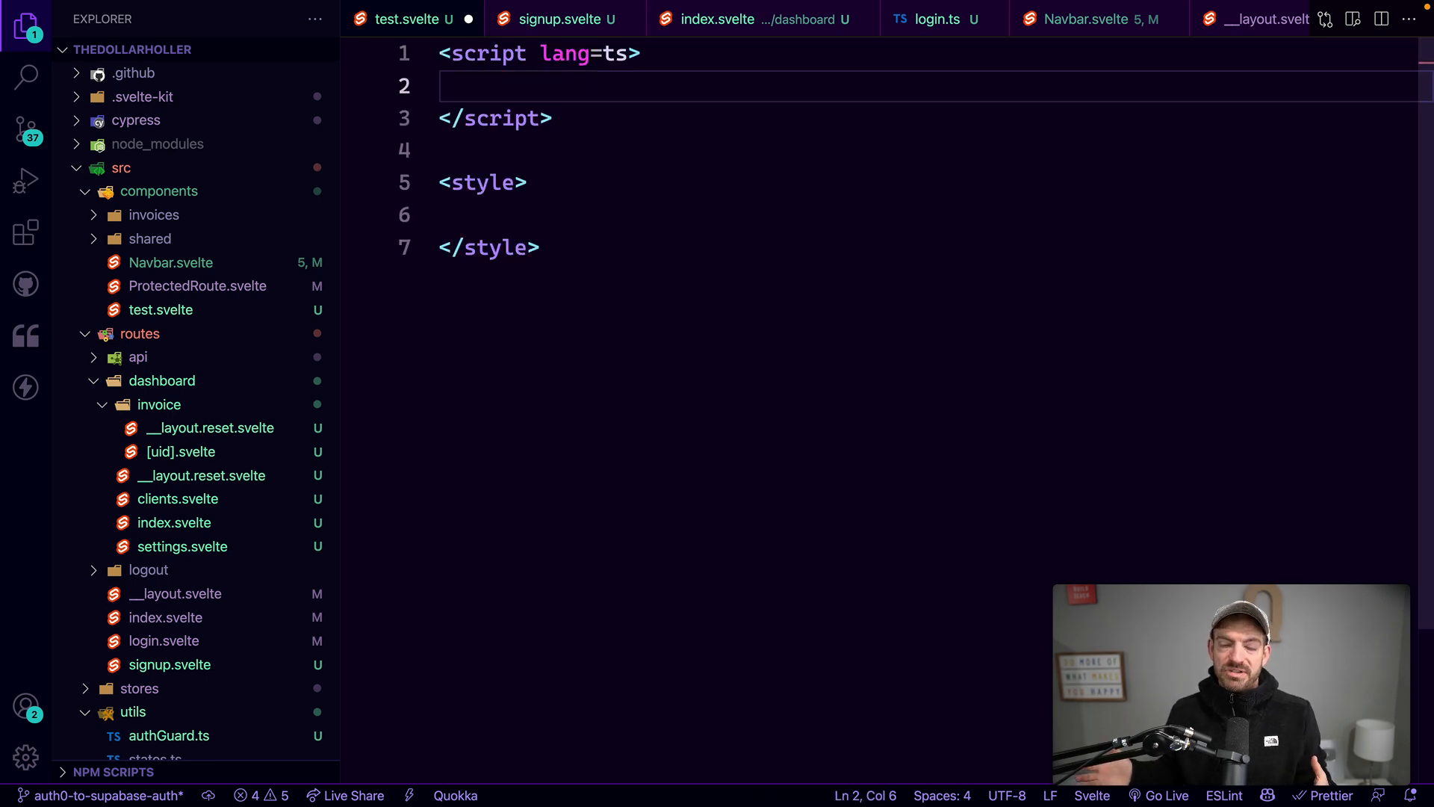
{"action": "double_click", "coordinate": [479, 183]}
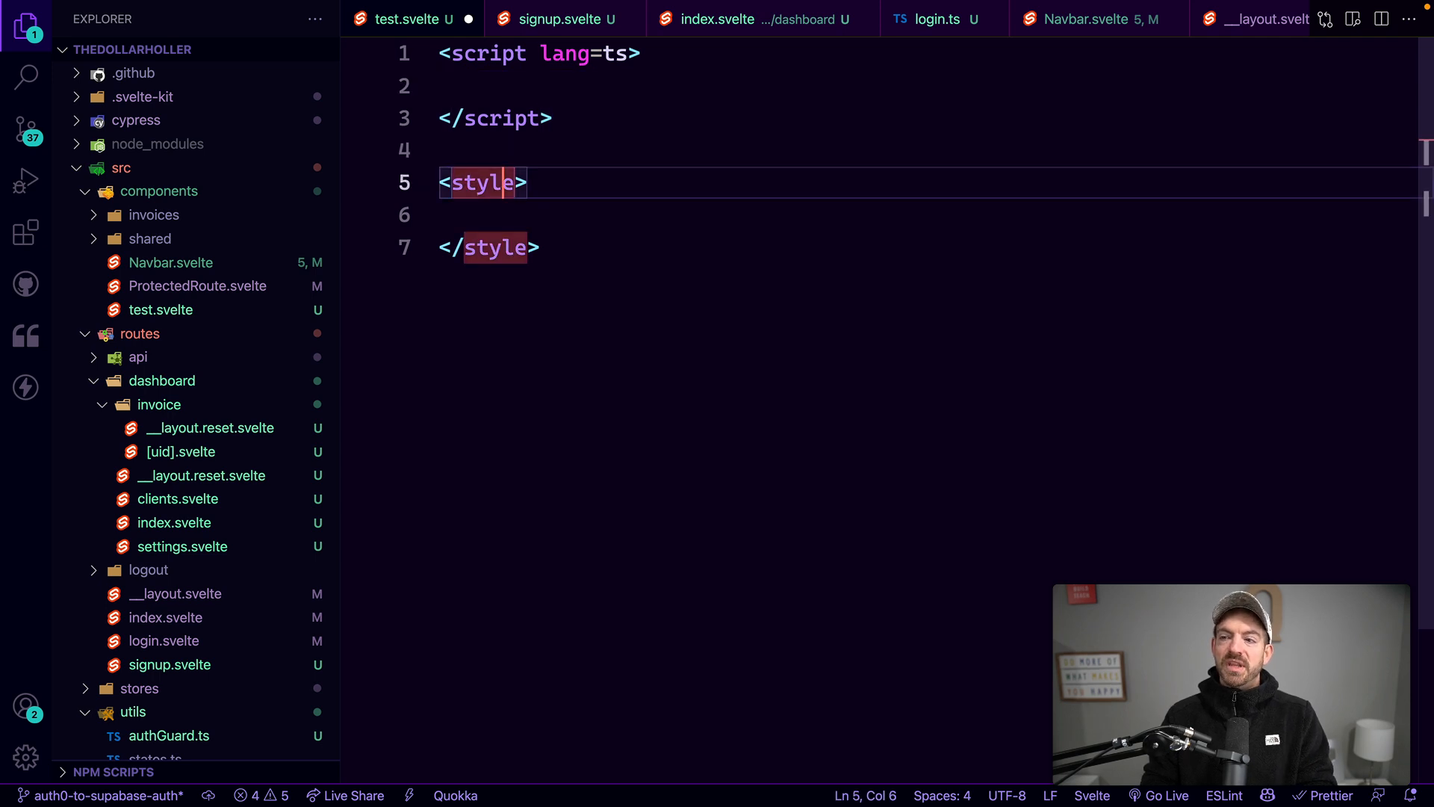
Add kitIf, kitEach and svelte:head blocks above the styles, then select everything to clear it.
{"action": "key", "text": "Enter"}
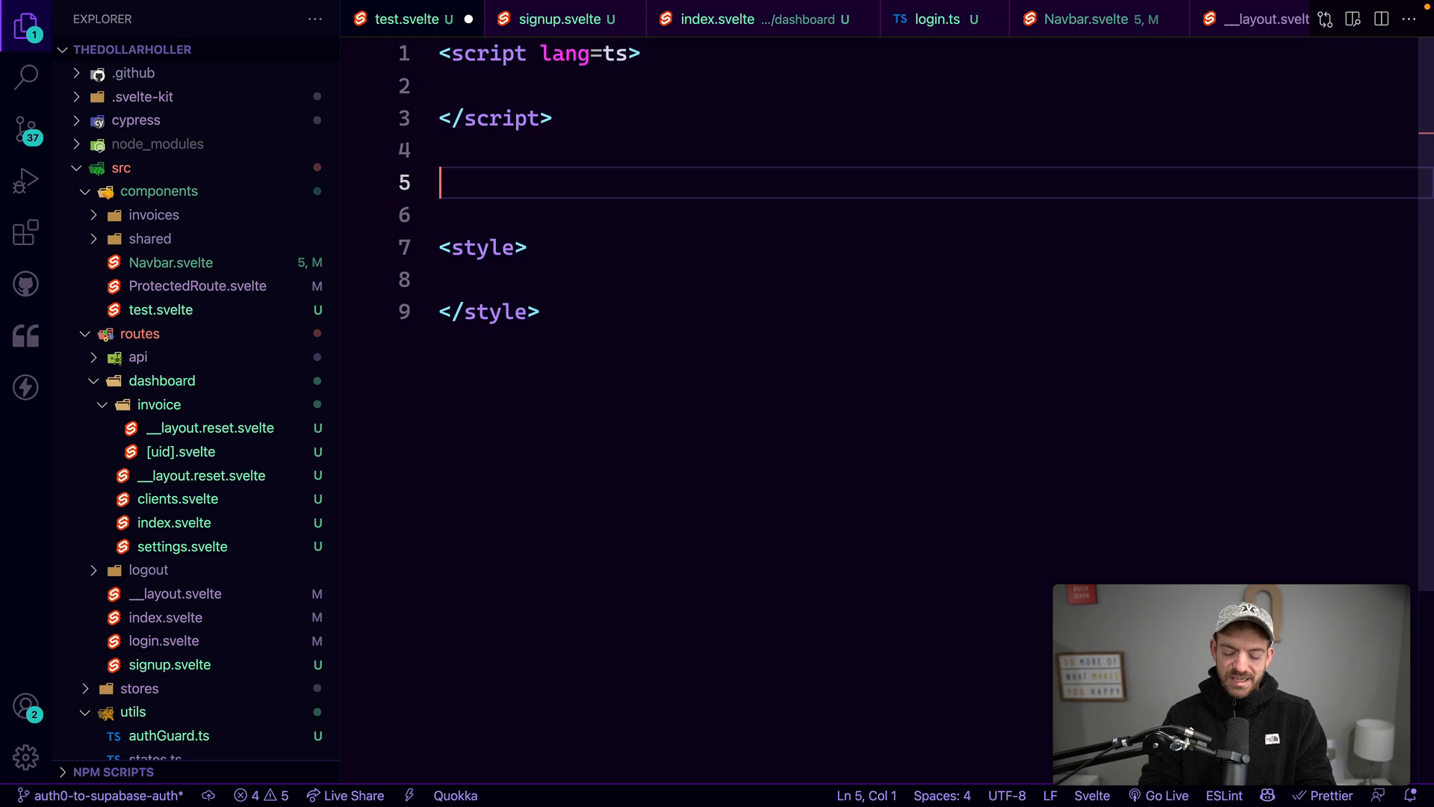
{"action": "type", "text": "kitif"}
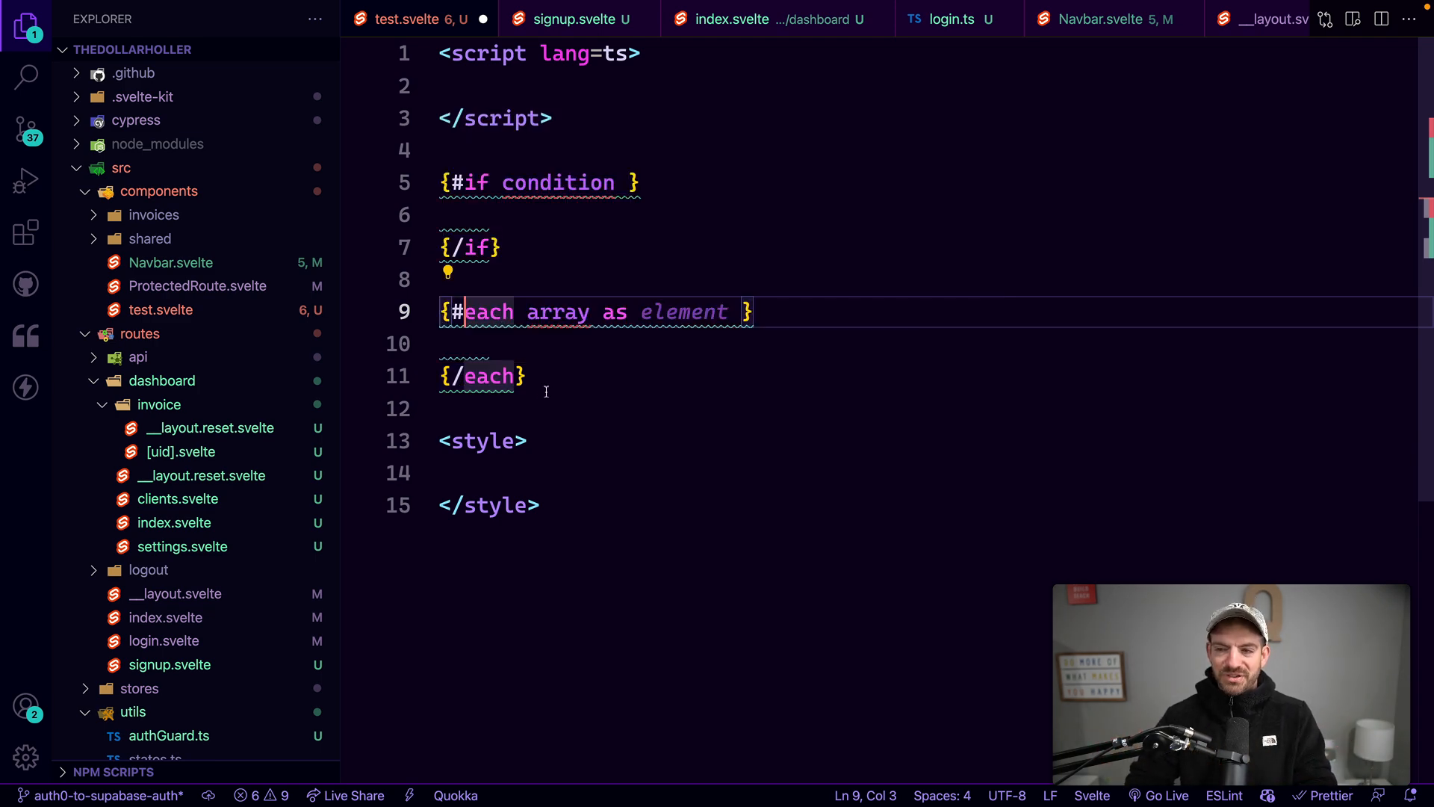
{"action": "type", "text": "ki"}
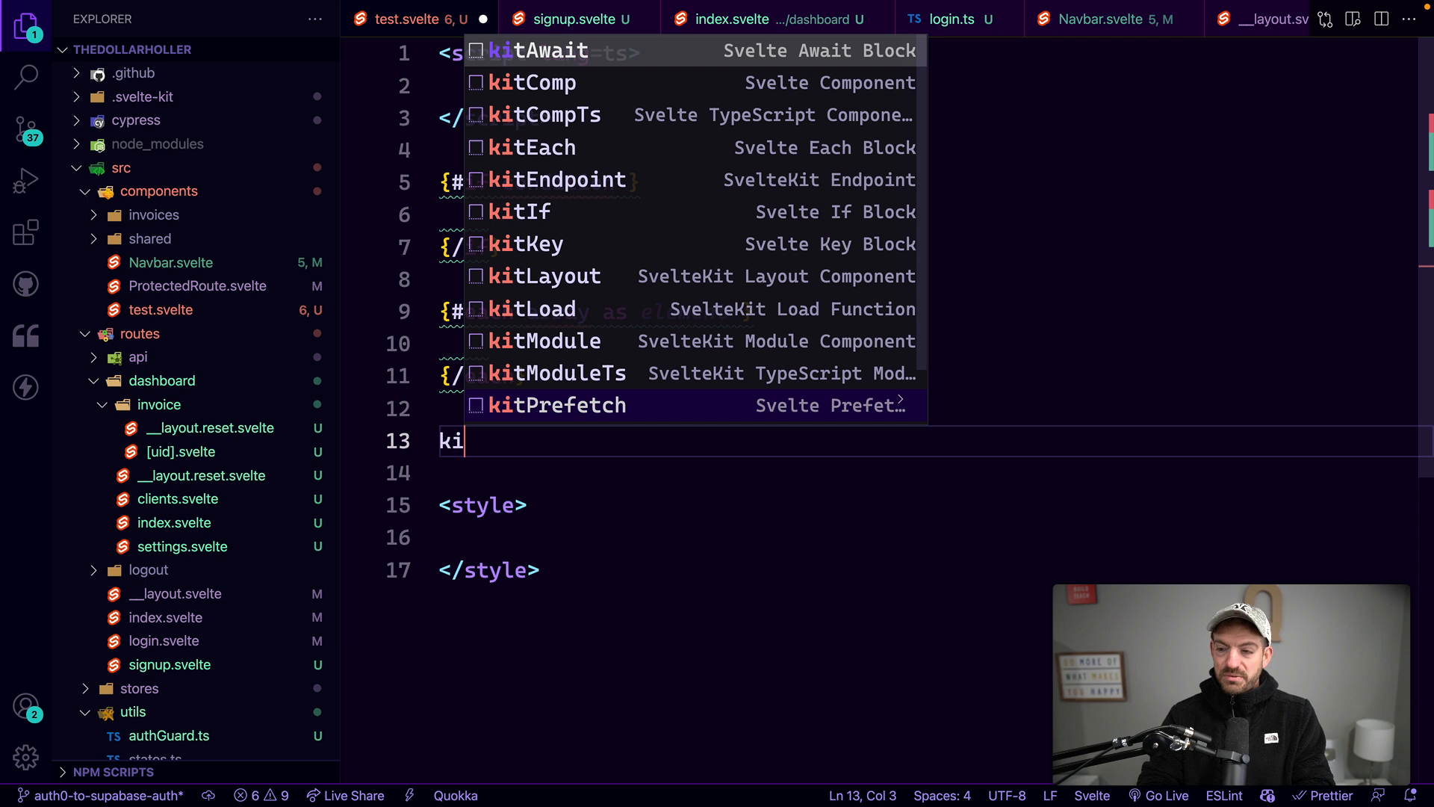
{"action": "type", "text": "t"}
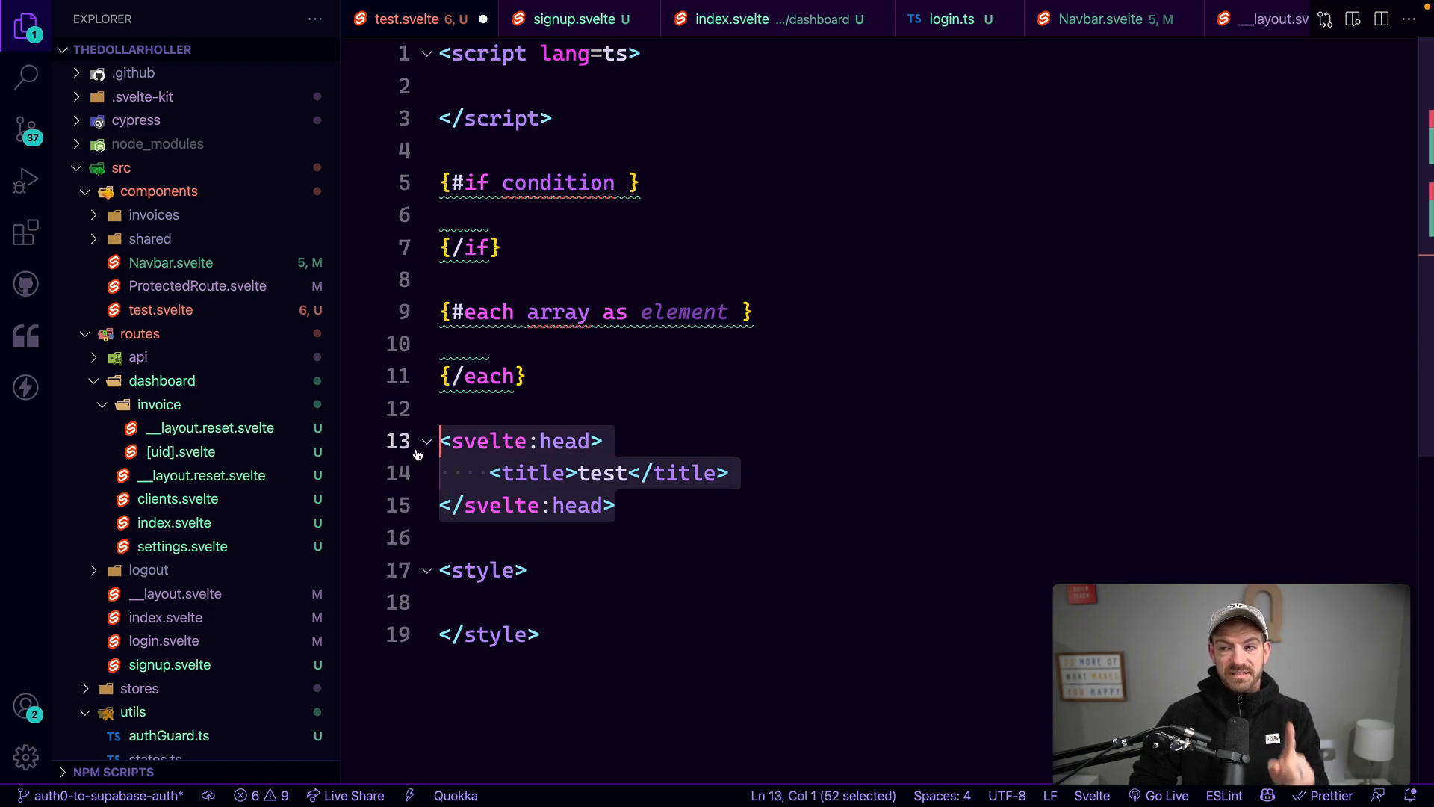
{"action": "mouse_move", "coordinate": [626, 578]}
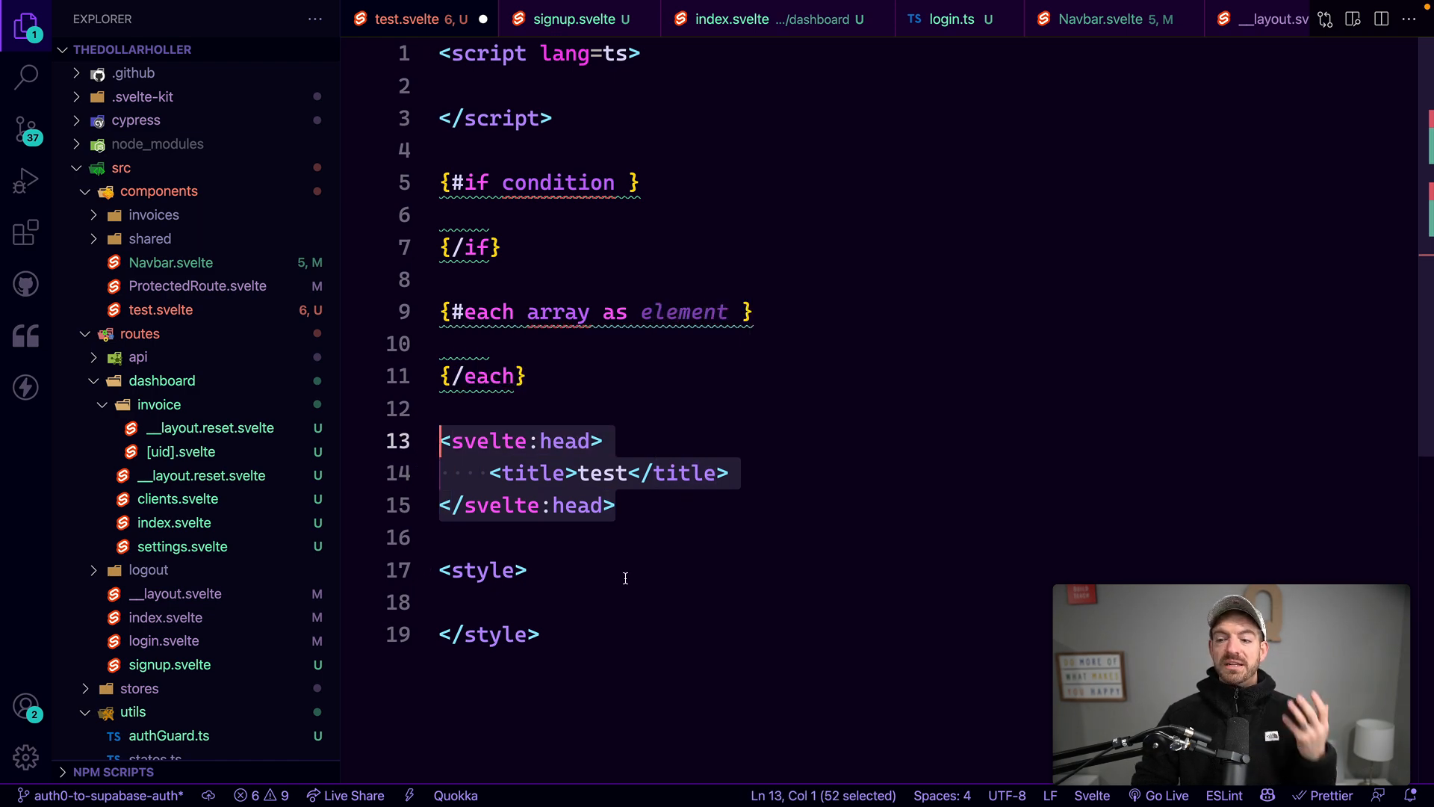
{"action": "key", "text": "ctrl+a"}
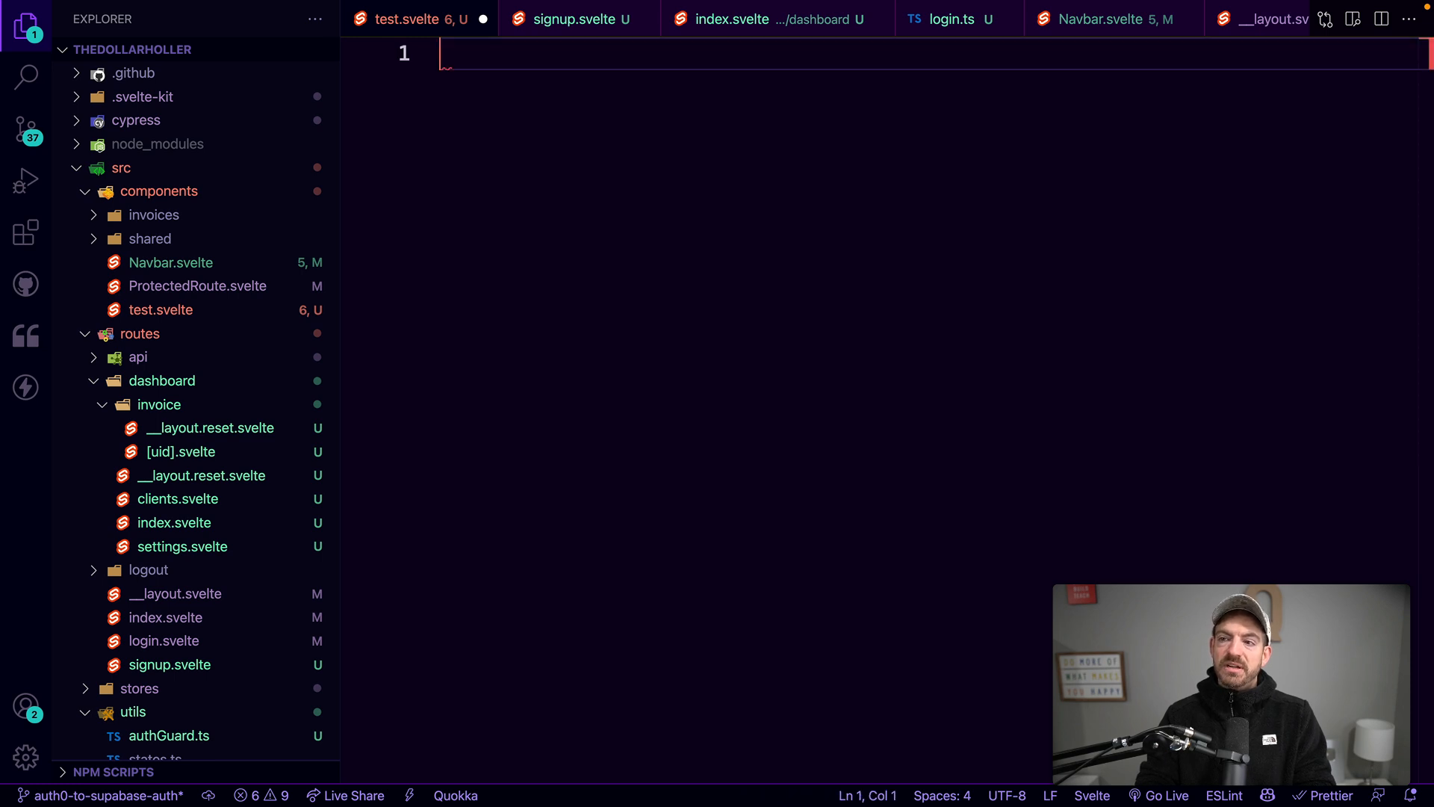
Insert the kitModule scaffold, then replace it with the kitLoad fetch-and-return-props load function.
{"action": "type", "text": "kit"}
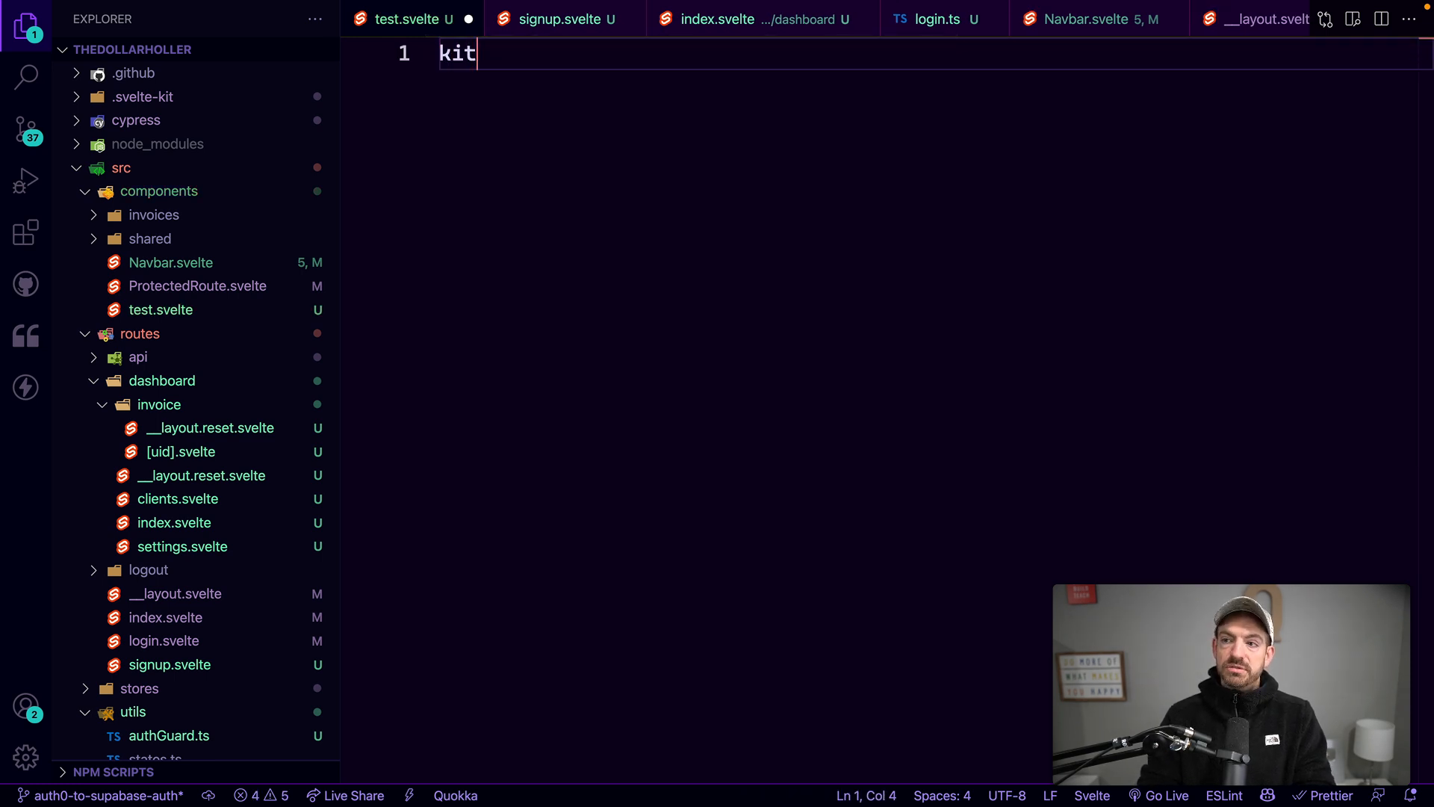
{"action": "type", "text": "module>"}
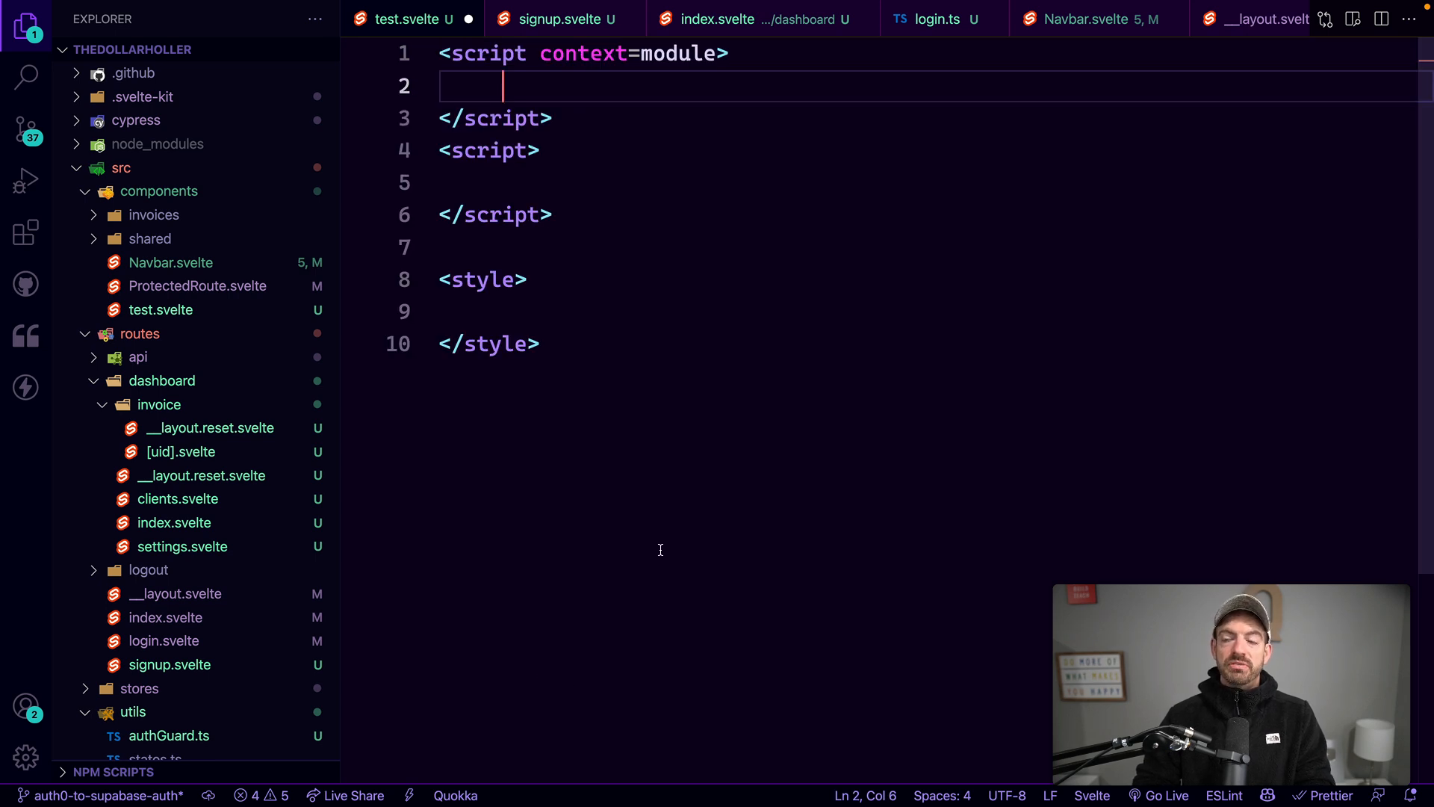
{"action": "mouse_move", "coordinate": [585, 327]}
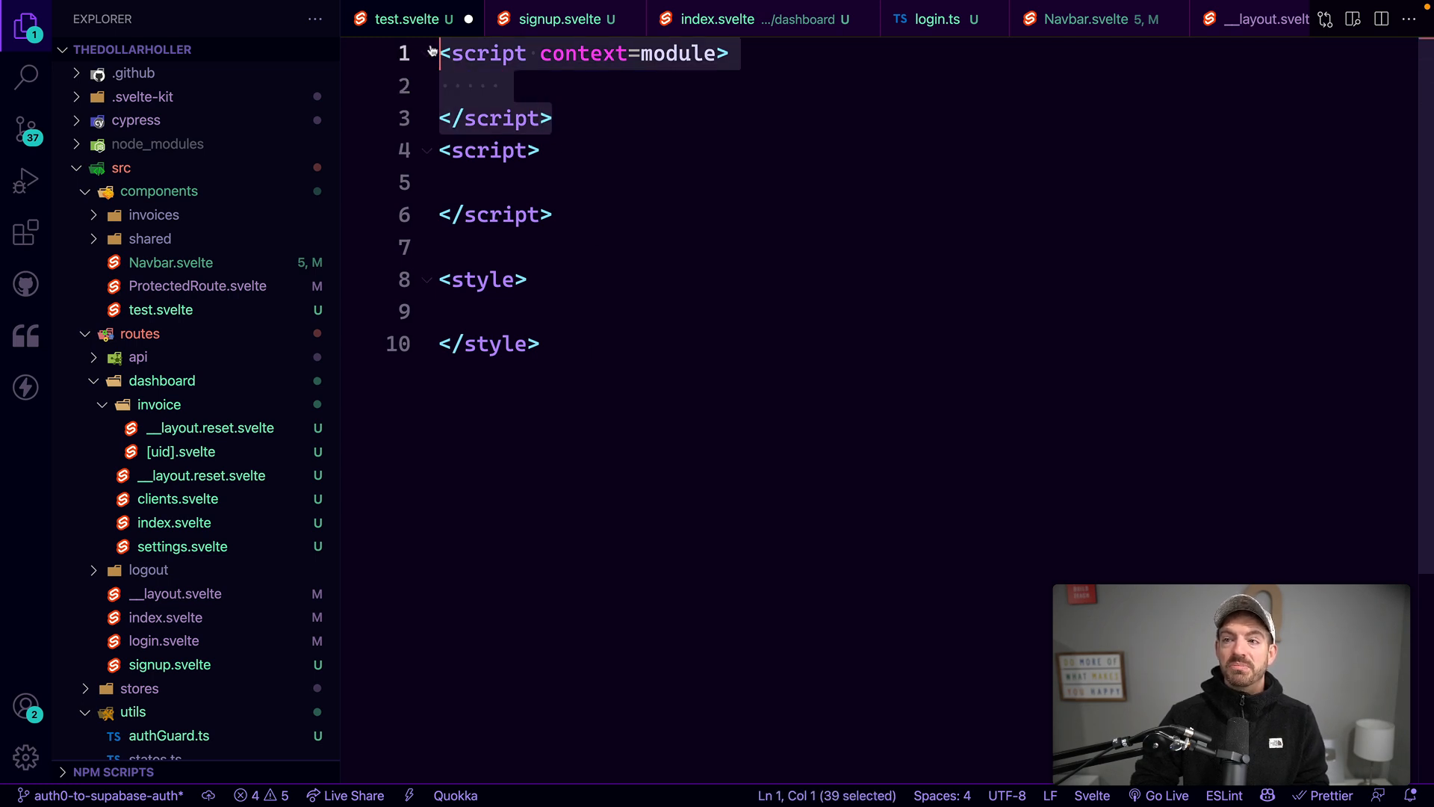
{"action": "key", "text": "ctrl+a"}
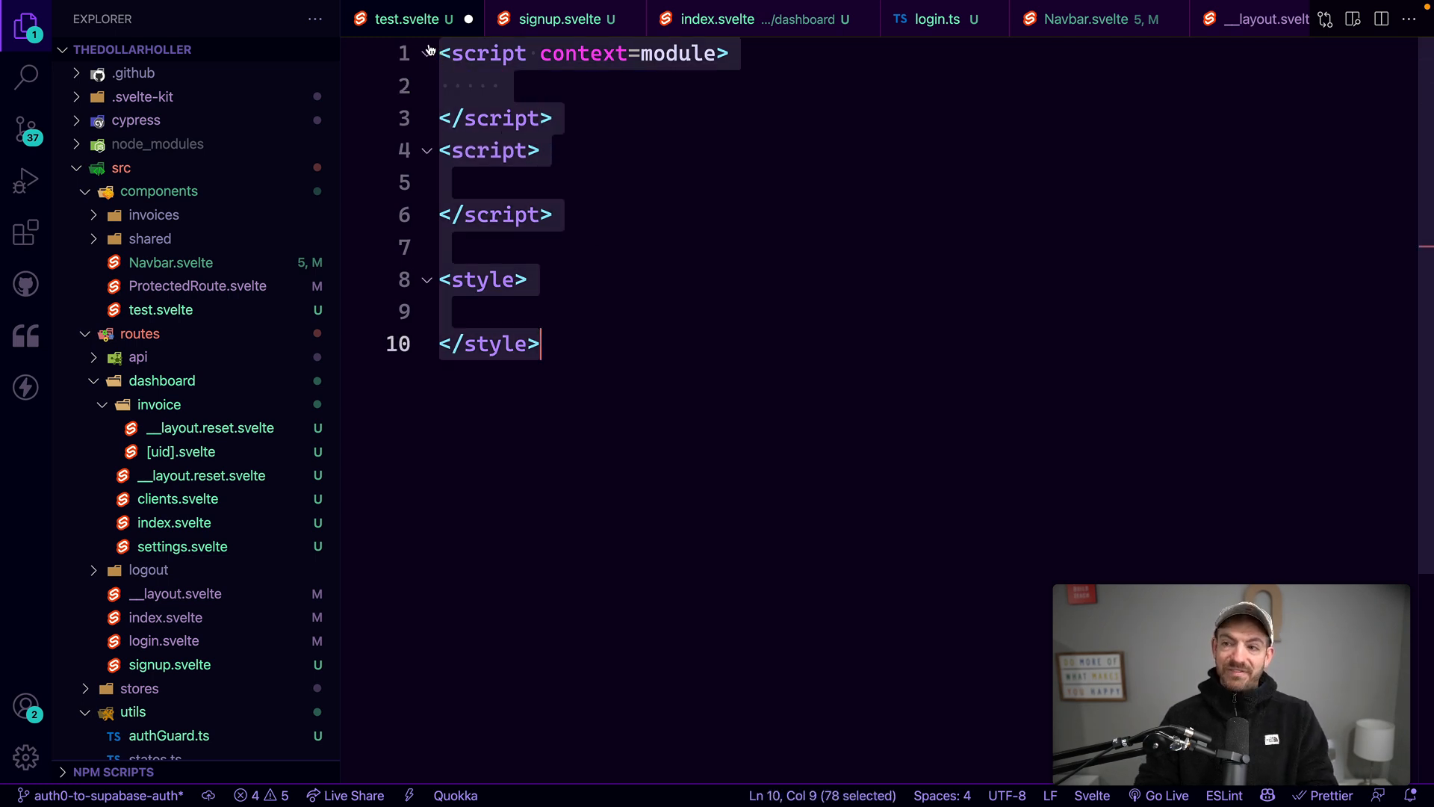
{"action": "type", "text": "kitl"}
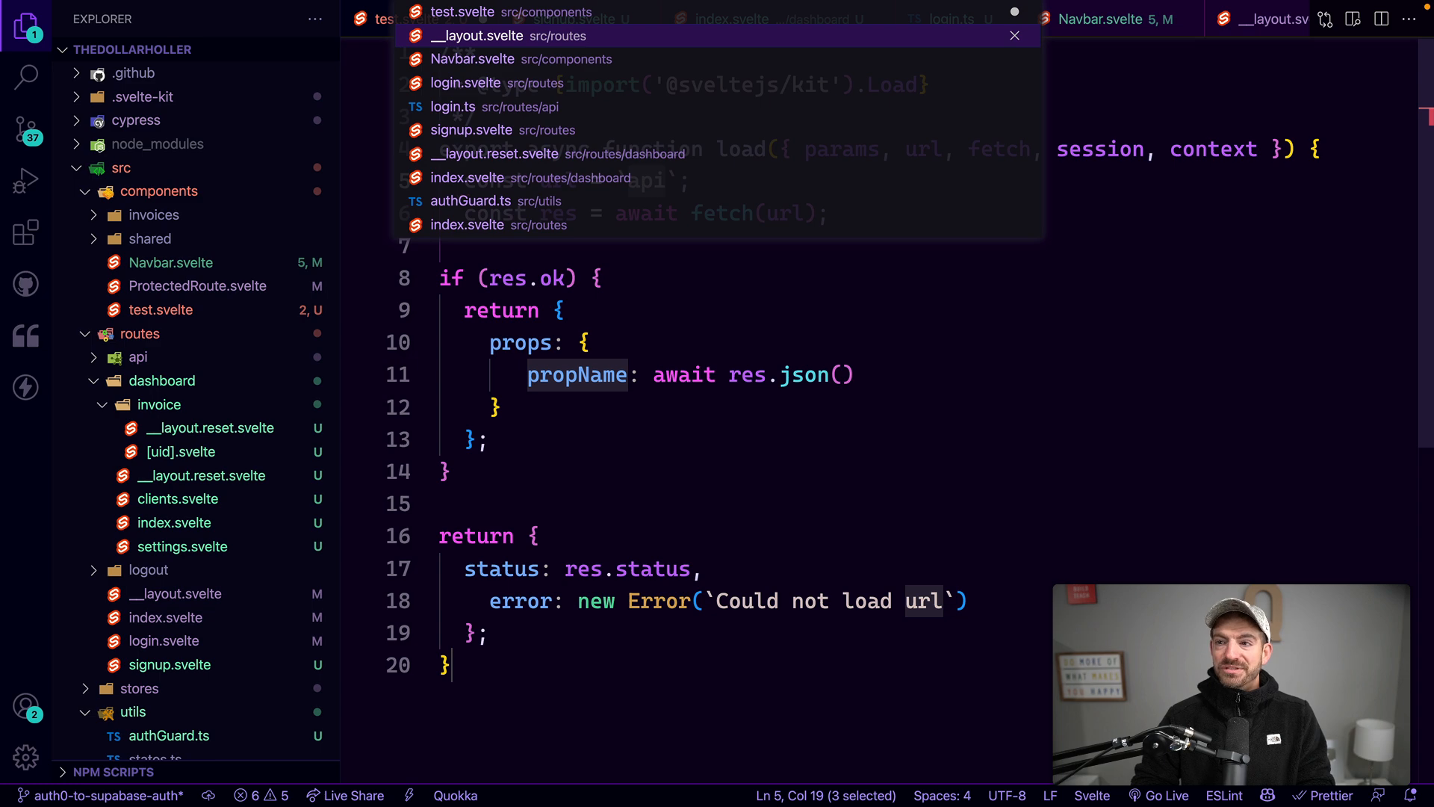
{"action": "left_click", "coordinate": [476, 36]}
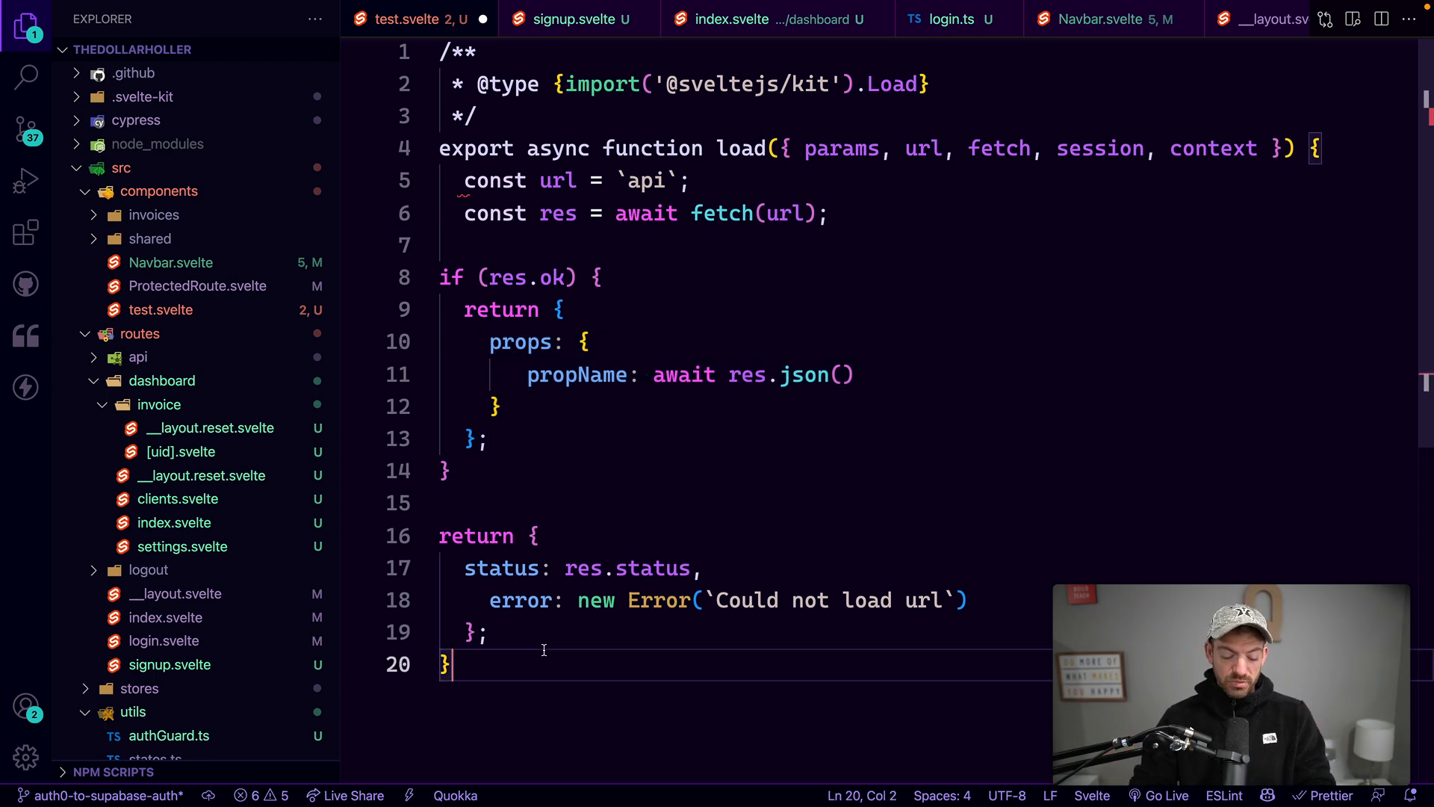
{"action": "key", "text": "ctrl+p"}
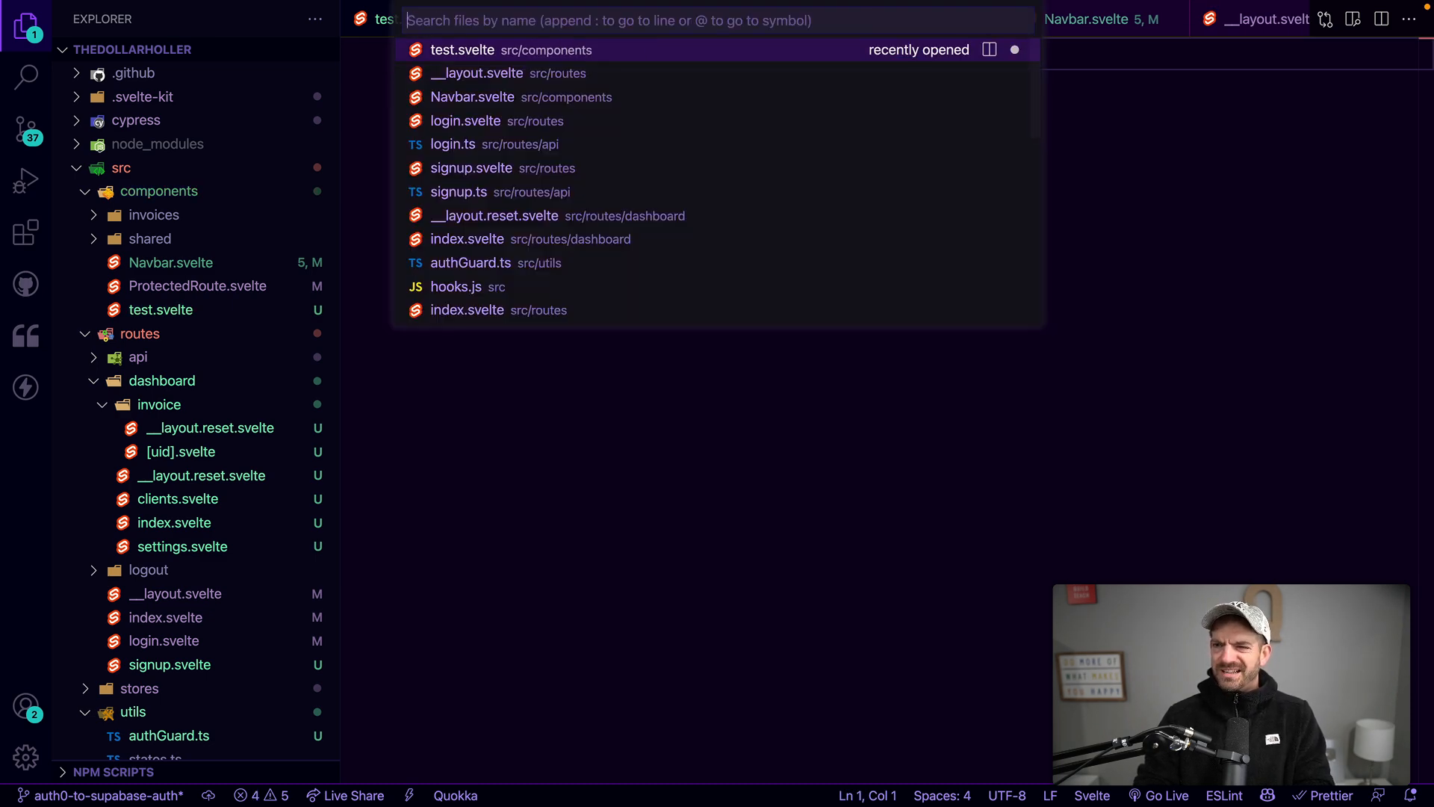
Open invoices.json.ts via Quick Open with 'json' and start the kitEndpoint snippet.
{"action": "type", "text": "json"}
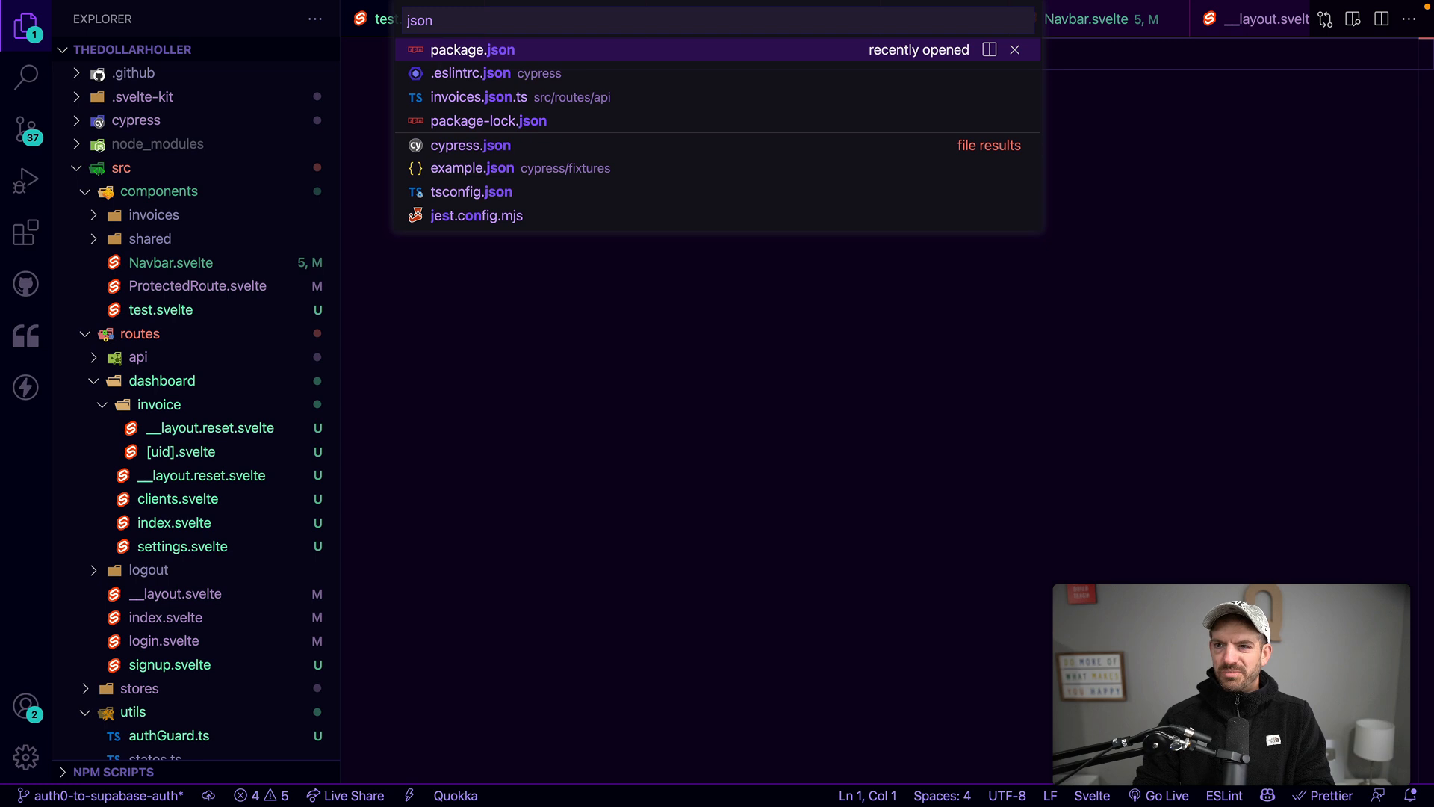
{"action": "left_click", "coordinate": [520, 98]}
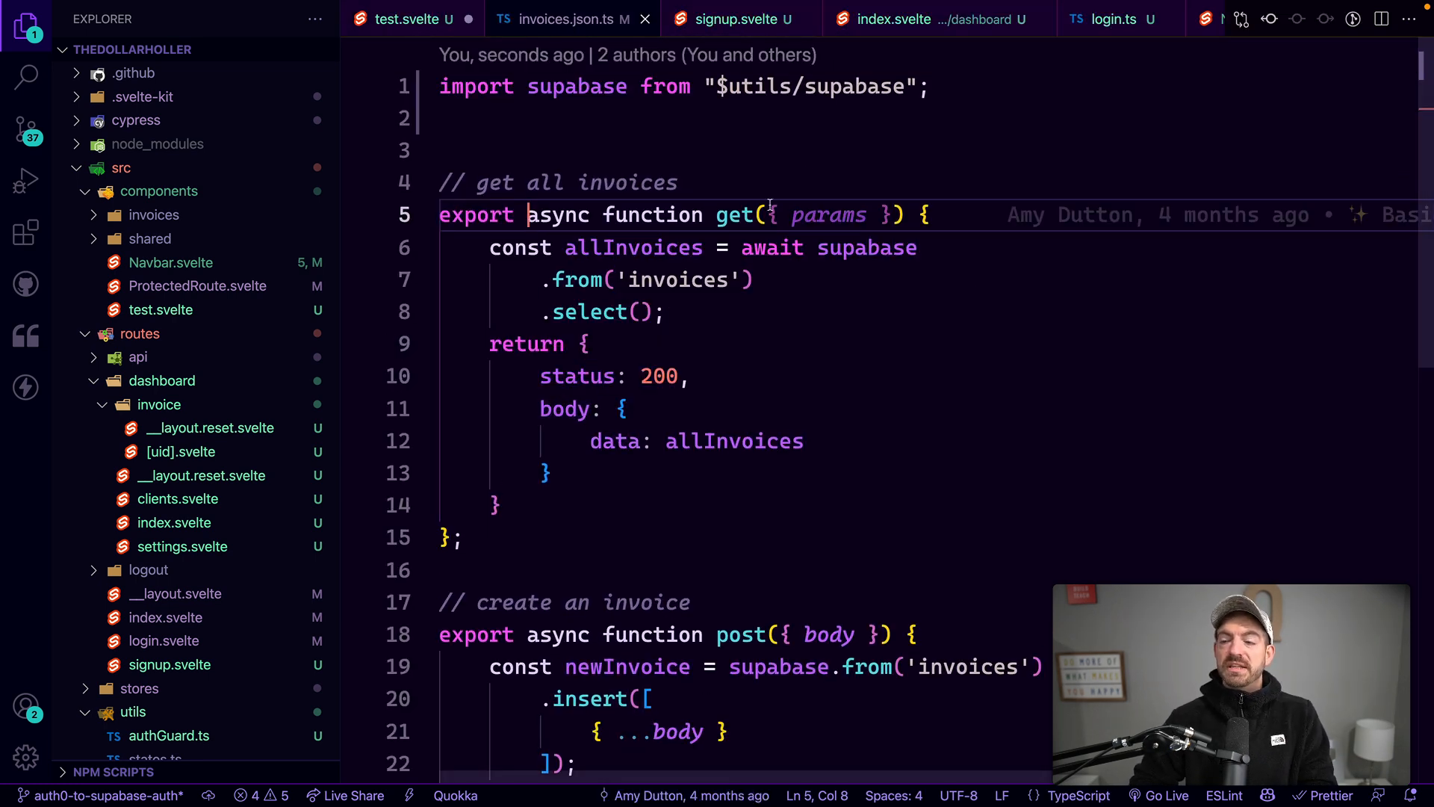
{"action": "mouse_move", "coordinate": [733, 215]}
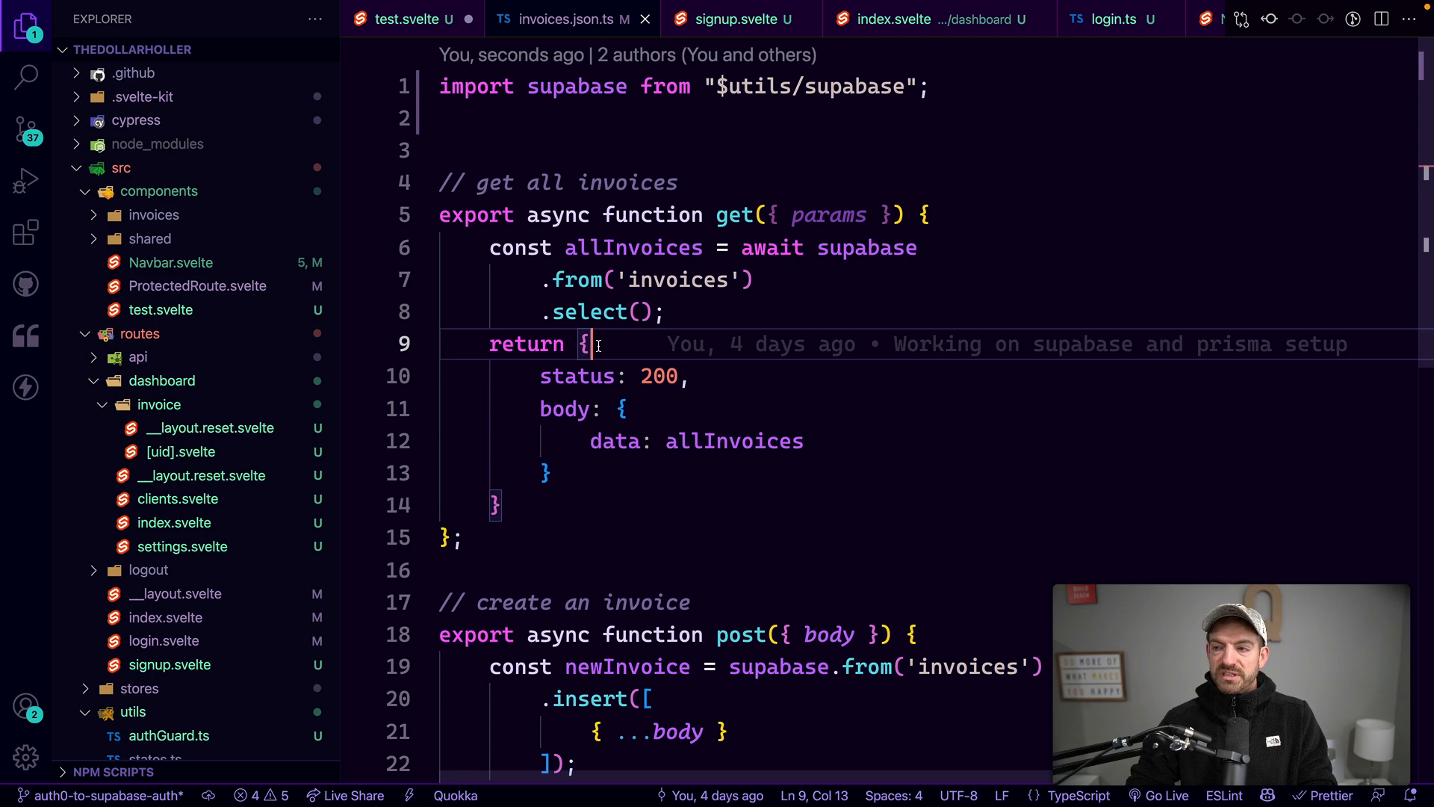
{"action": "type", "text": "kit').RequestHandler}"}
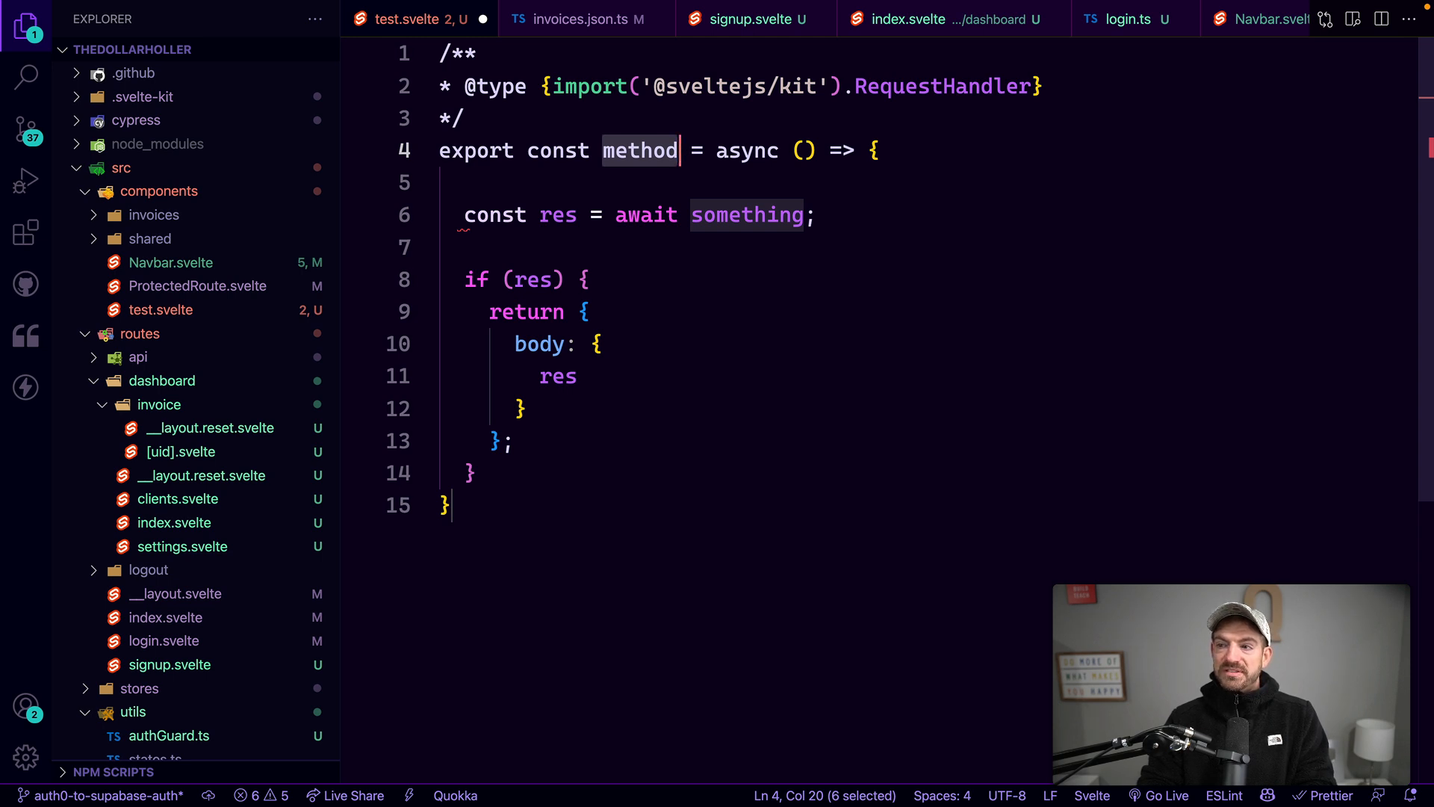
Rename the endpoint method from get to post and await doSomething() in place of something.
{"action": "type", "text": "get"}
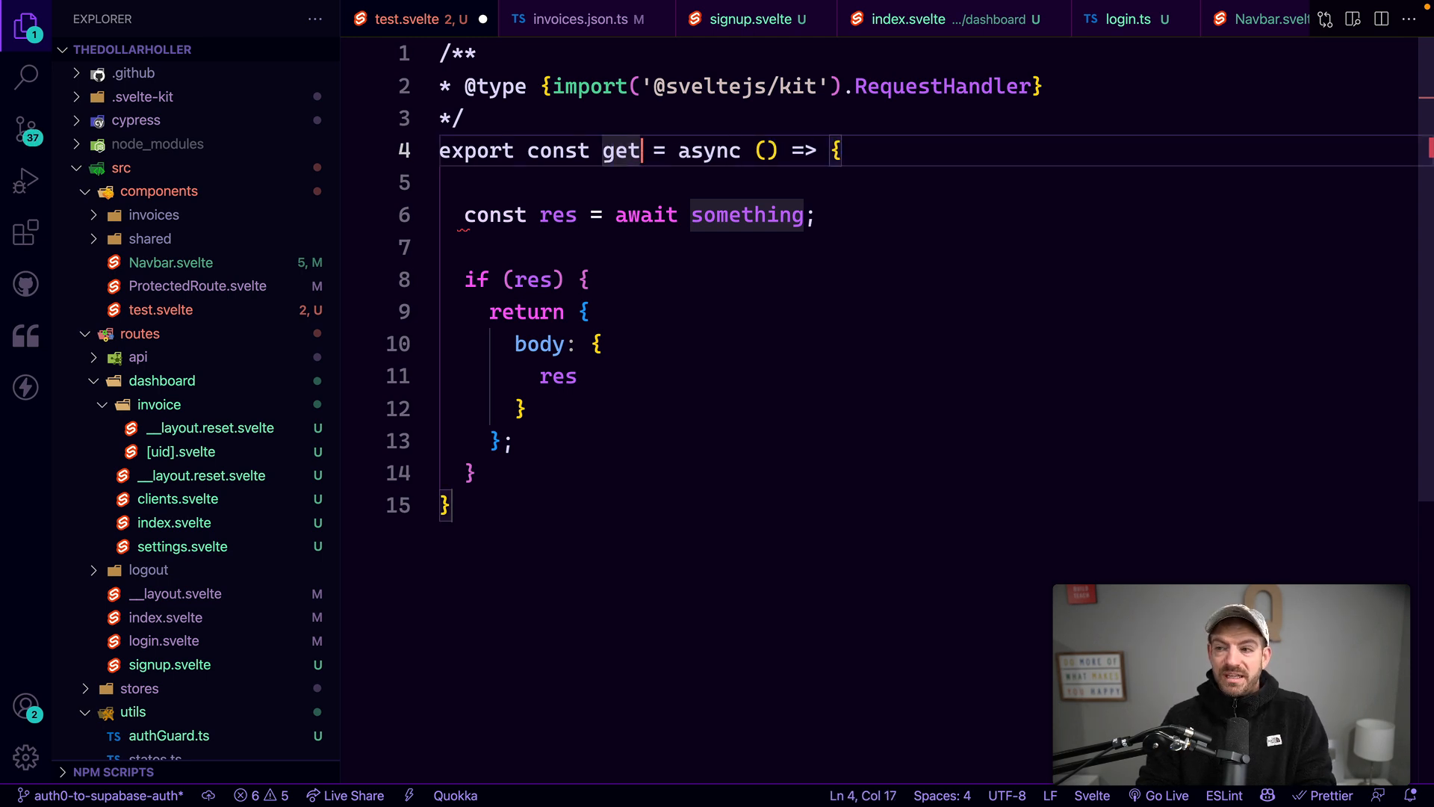
{"action": "type", "text": "post"}
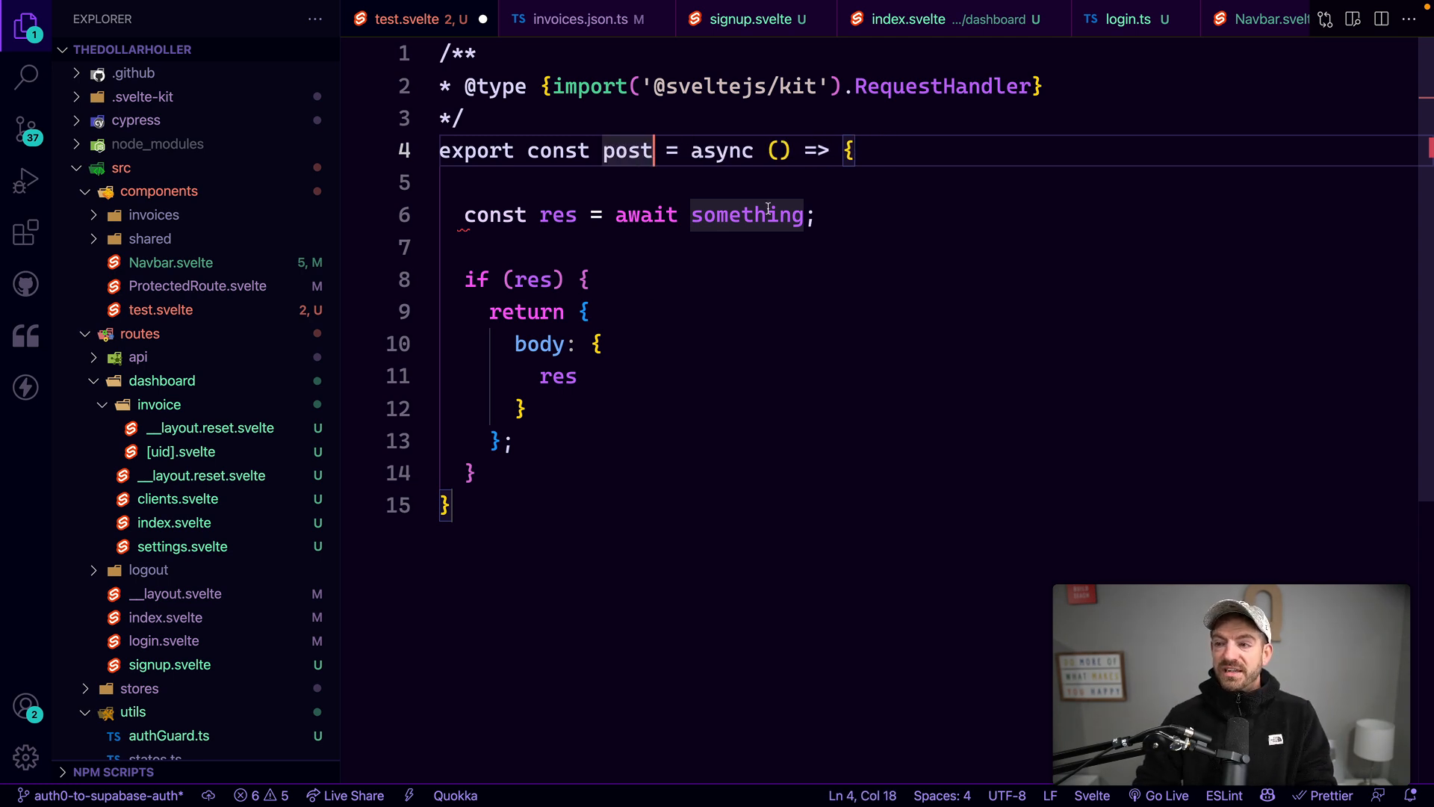
{"action": "double_click", "coordinate": [747, 215]}
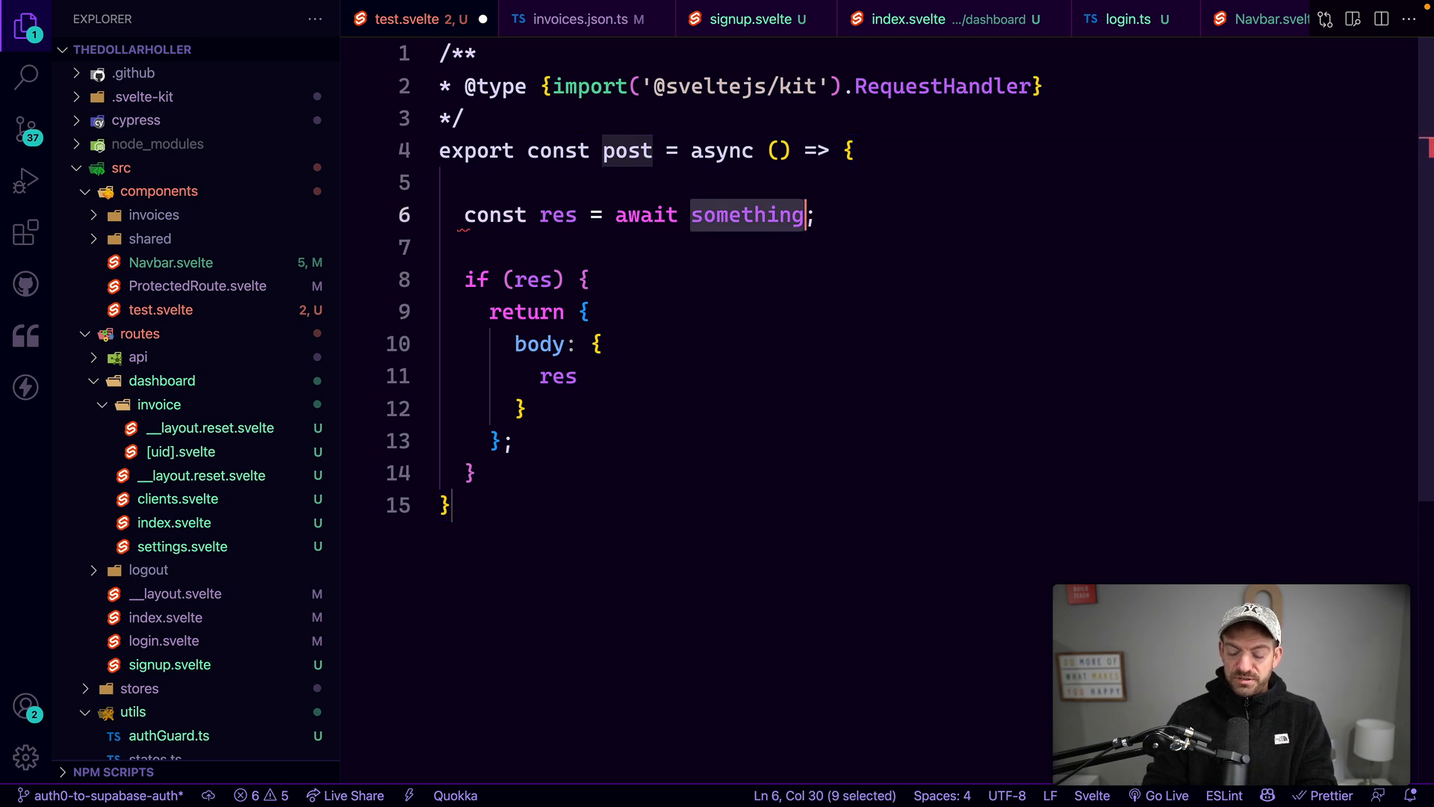
{"action": "type", "text": "doSomething()"}
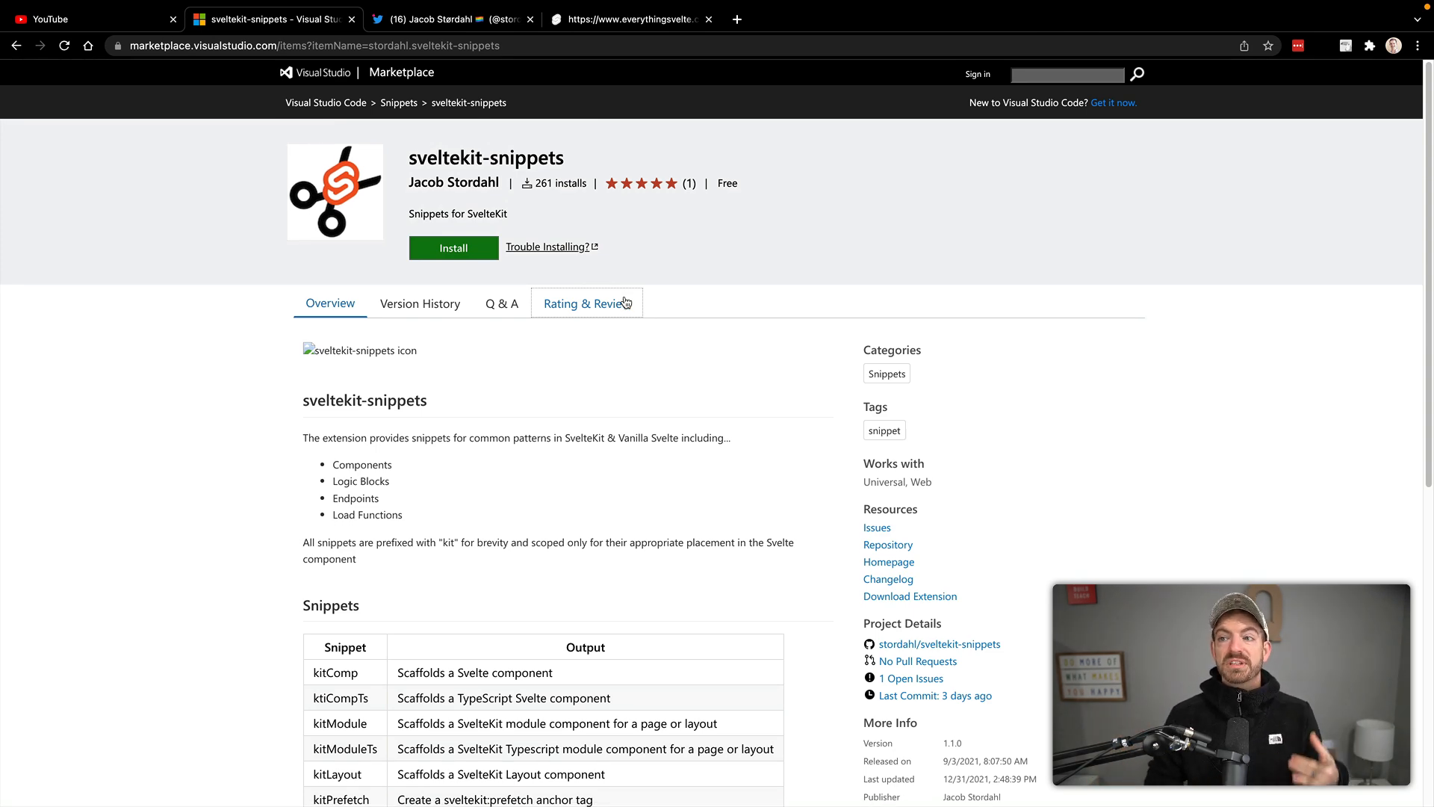
Switch the browser to the Everything Svelte website tab.
{"action": "left_click", "coordinate": [629, 18]}
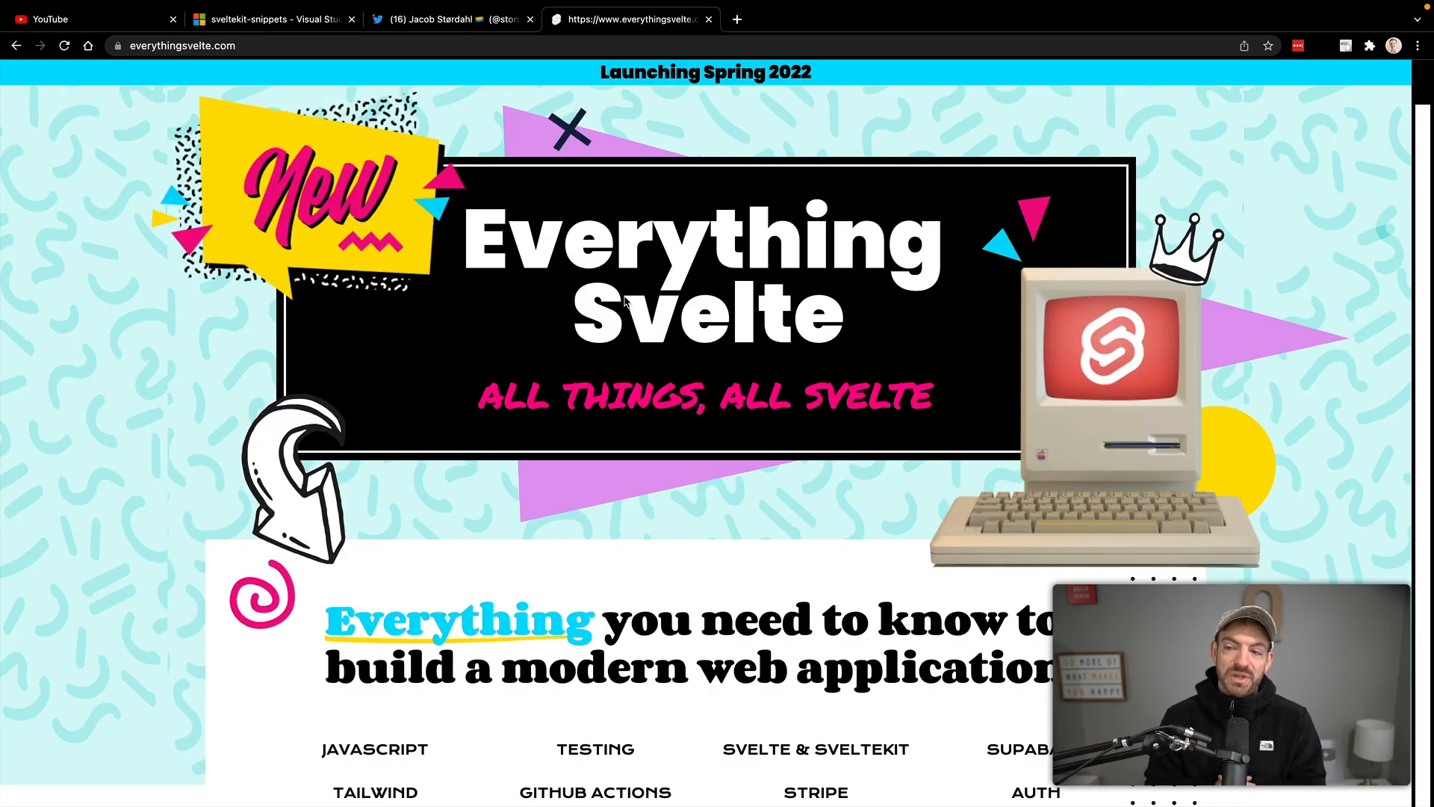
Scroll down the Everything Svelte site to the topic list and newsletter sign-up form.
{"action": "scroll", "scroll_direction": "down", "scroll_amount": 3}
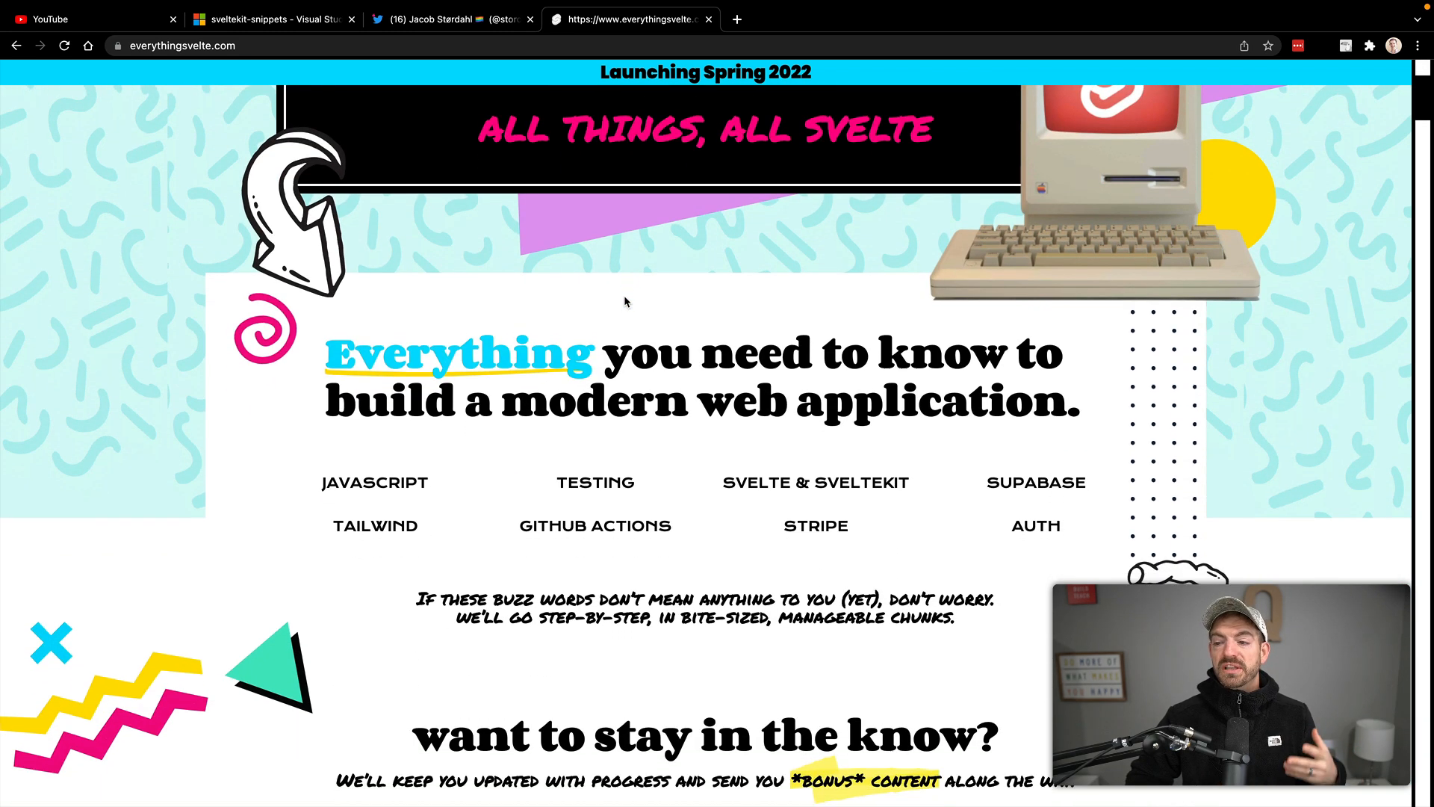
{"action": "scroll", "scroll_direction": "down", "scroll_amount": 3}
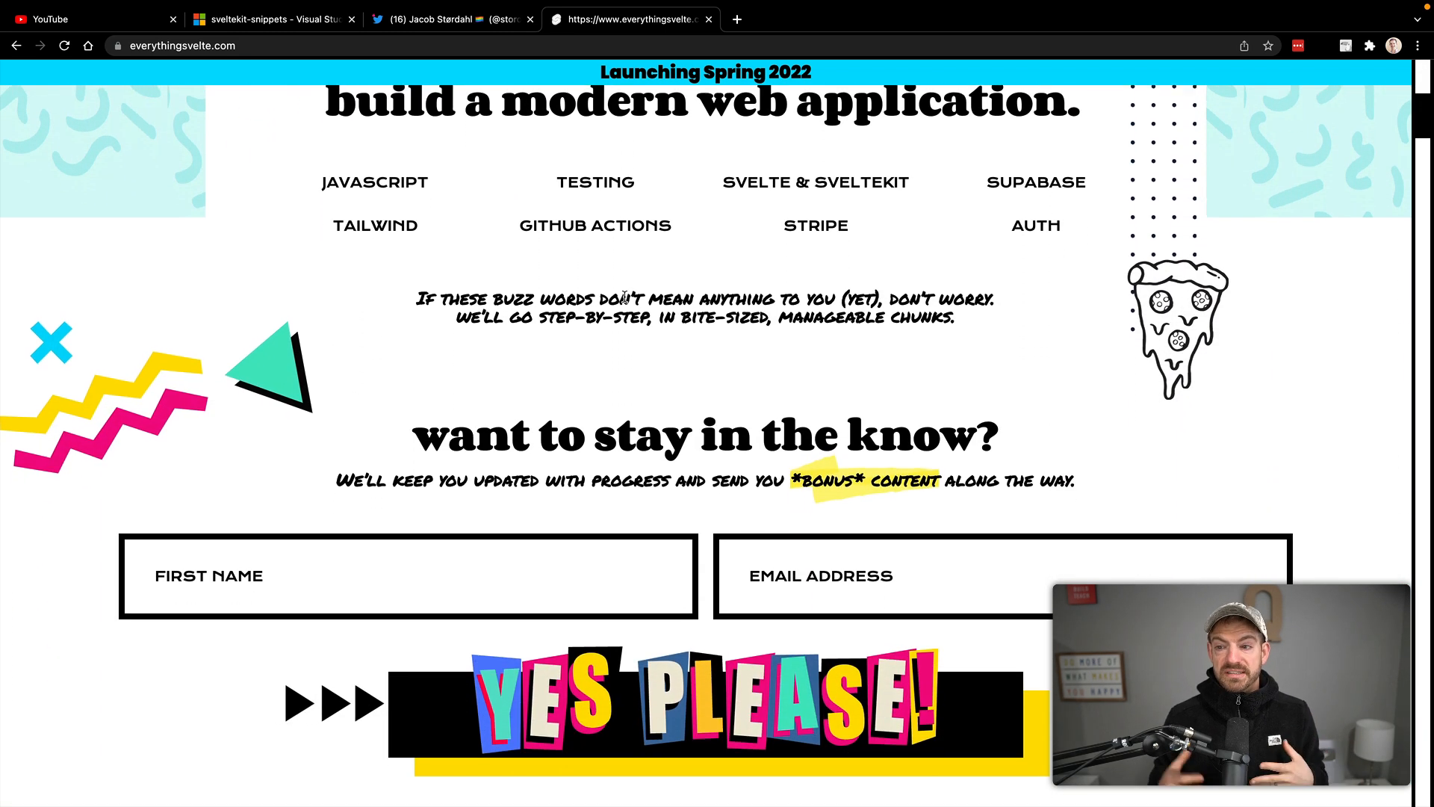